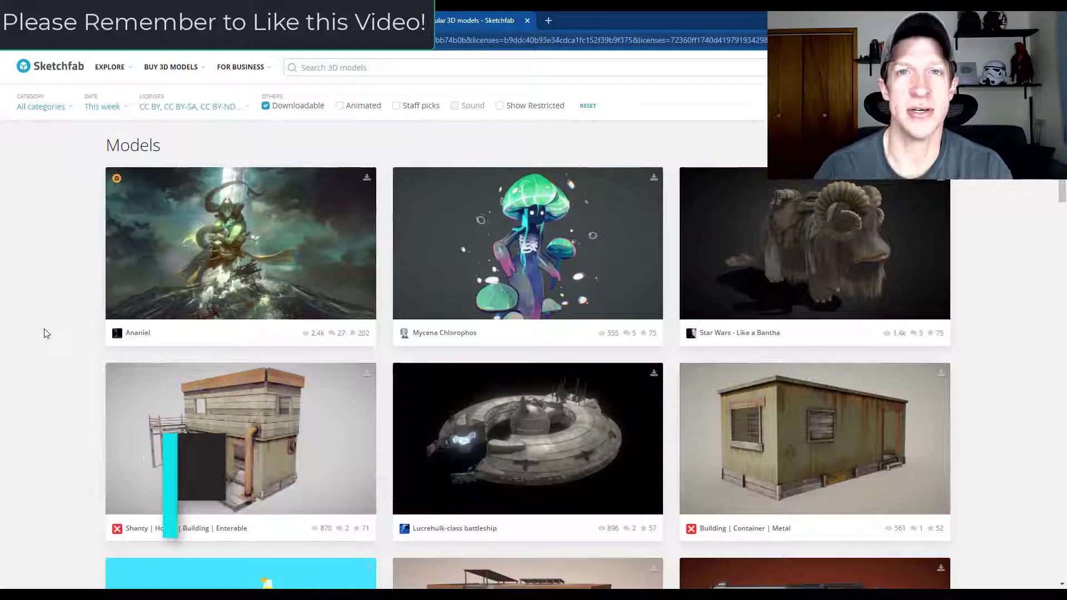
# - Bring up the Sketchfab Community Blog post announcing the updated Unreal Engine plugin
pyautogui.scroll(-3)
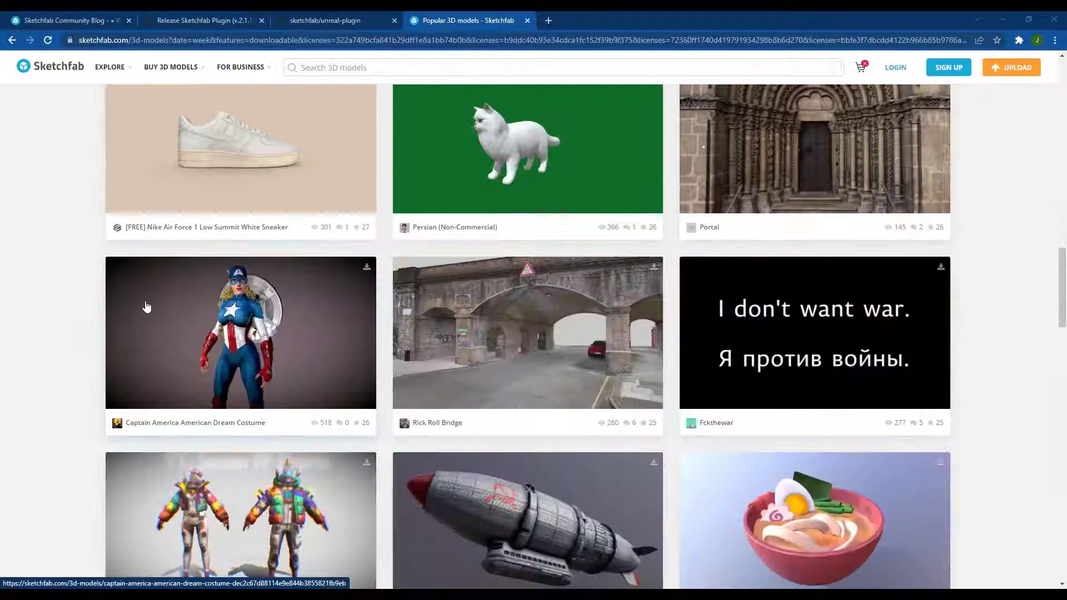
pyautogui.scroll(-3)
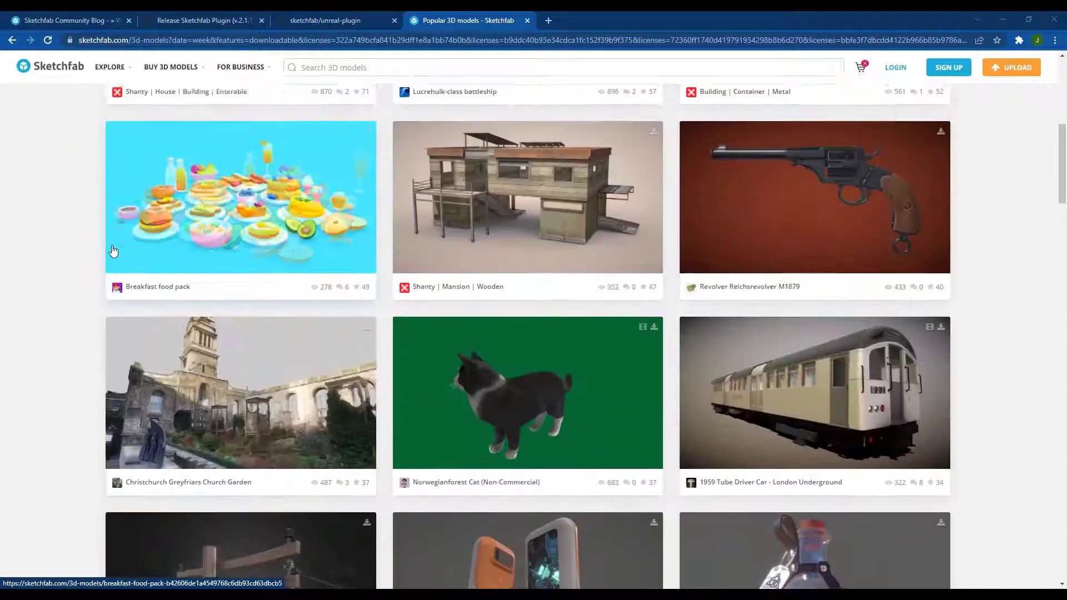
pyautogui.scroll(3)
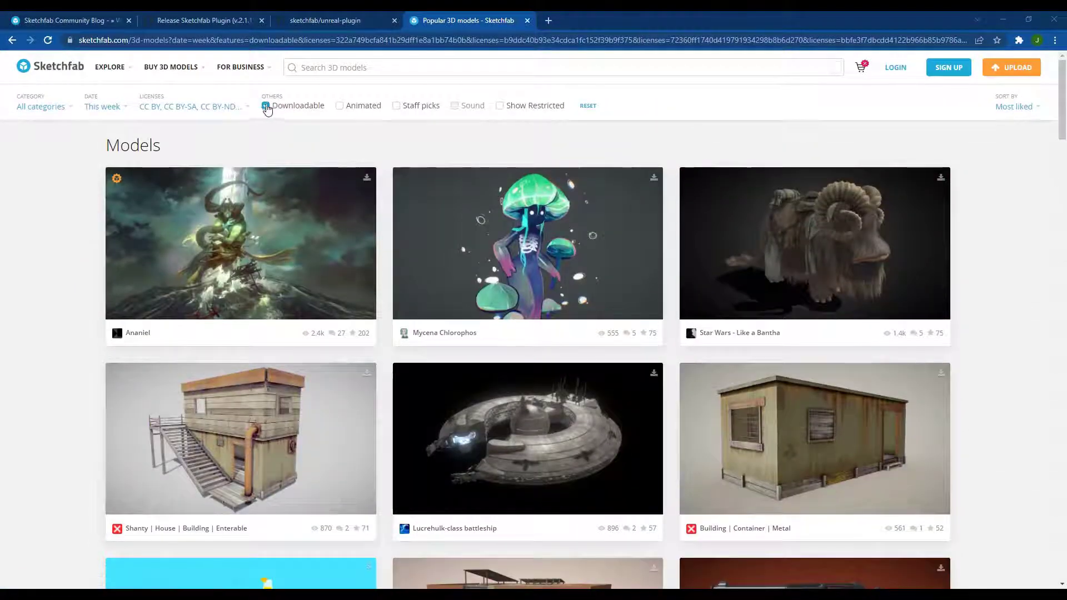
pyautogui.click(107, 67)
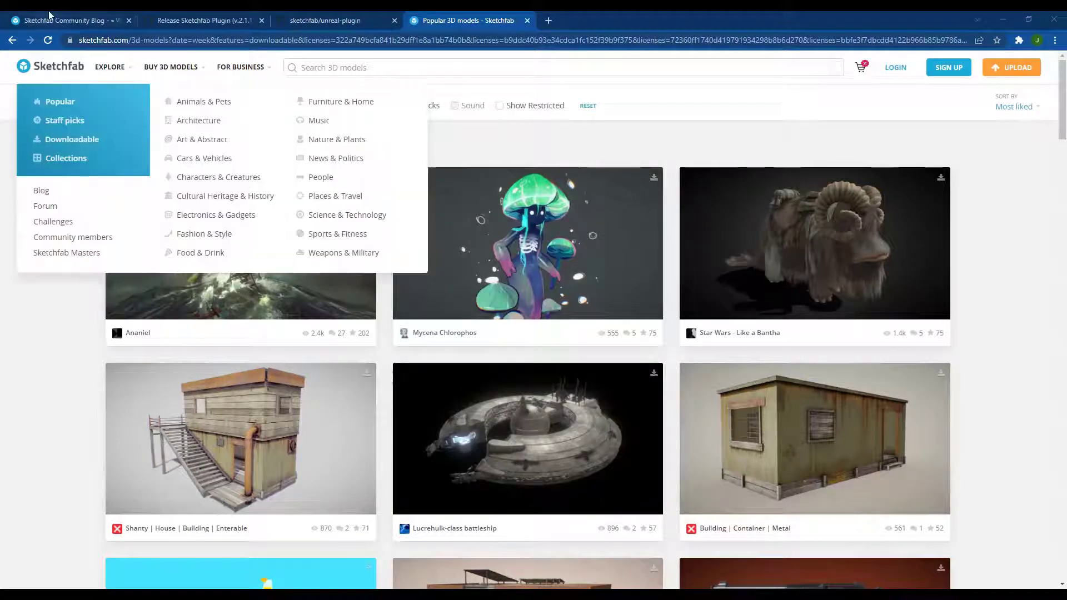
pyautogui.click(64, 20)
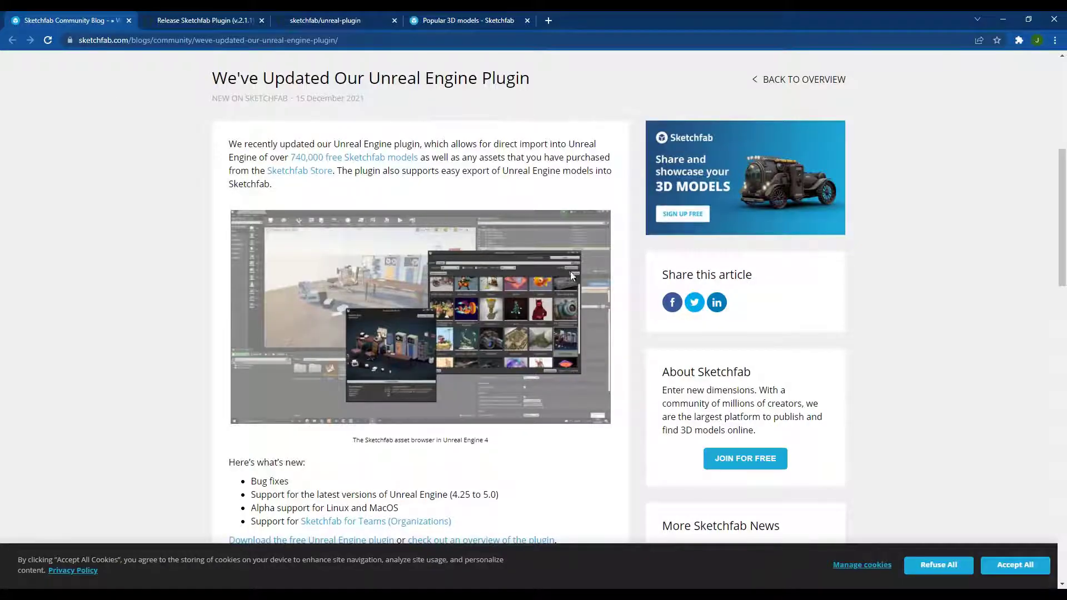
pyautogui.moveTo(466, 360)
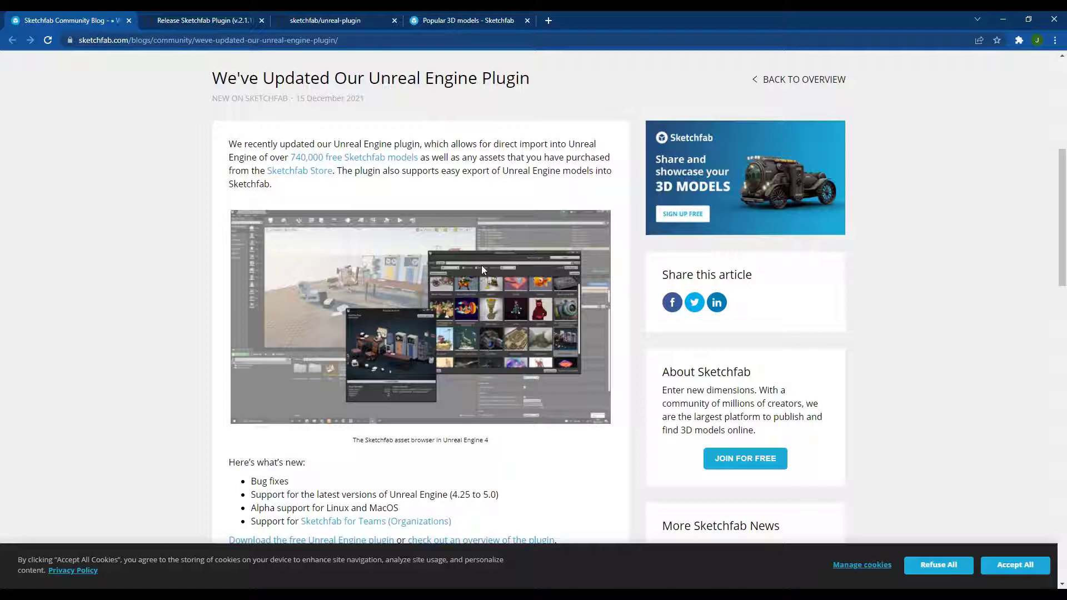
pyautogui.moveTo(371, 131)
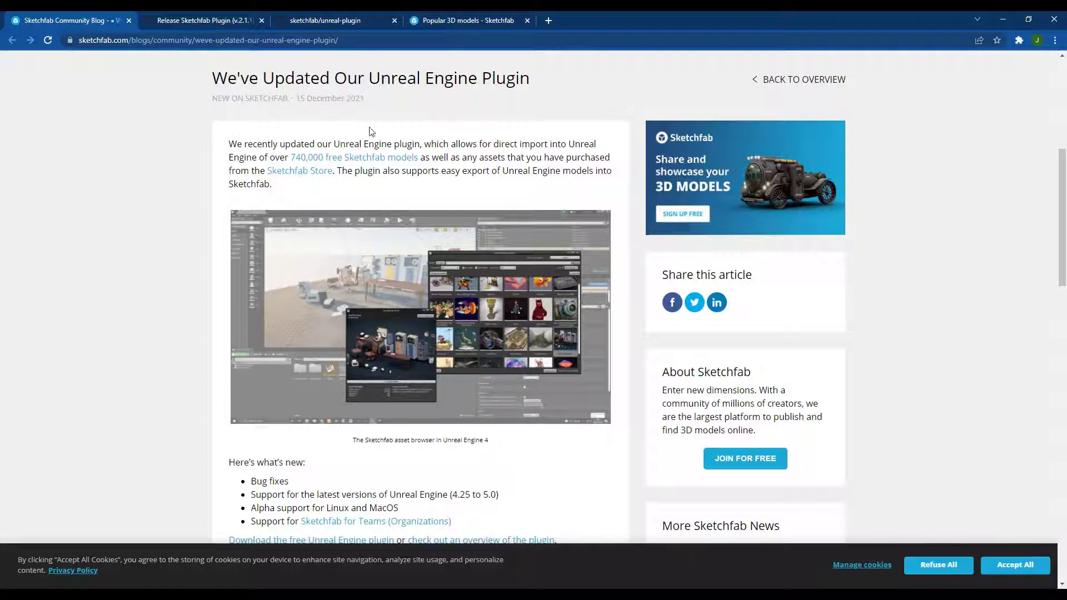
# - Read down the blog post to its 'Get the Unreal Engine Plugin' button
pyautogui.scroll(-3)
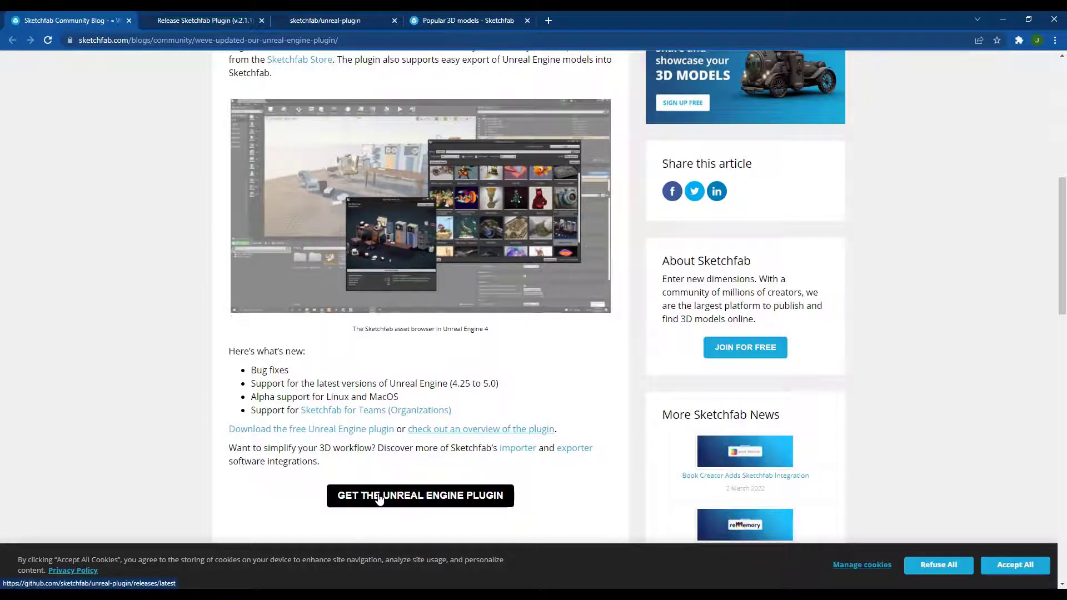
pyautogui.scroll(3)
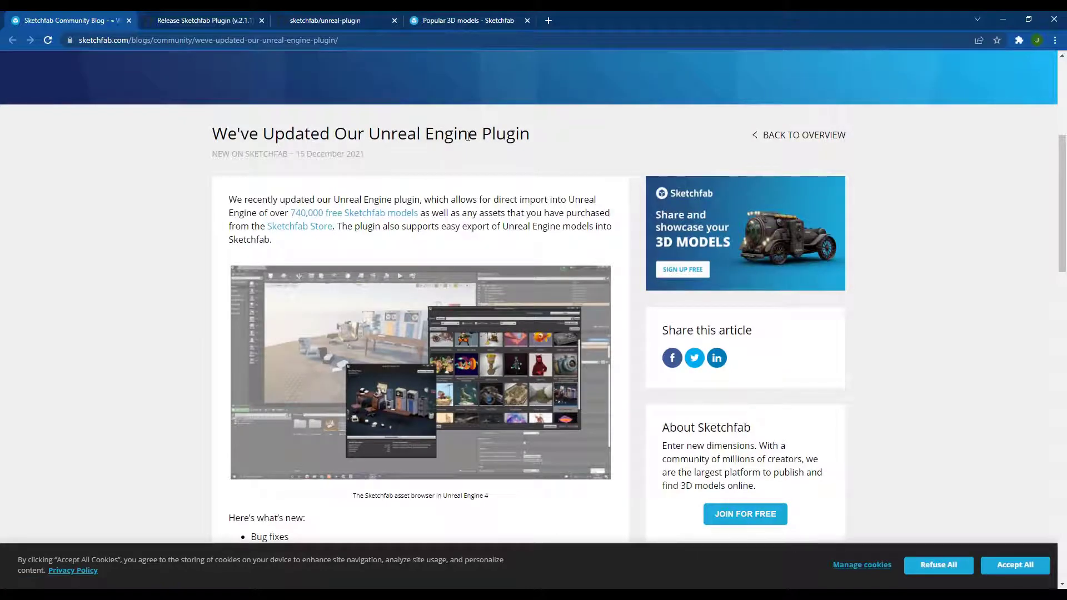
pyautogui.scroll(-3)
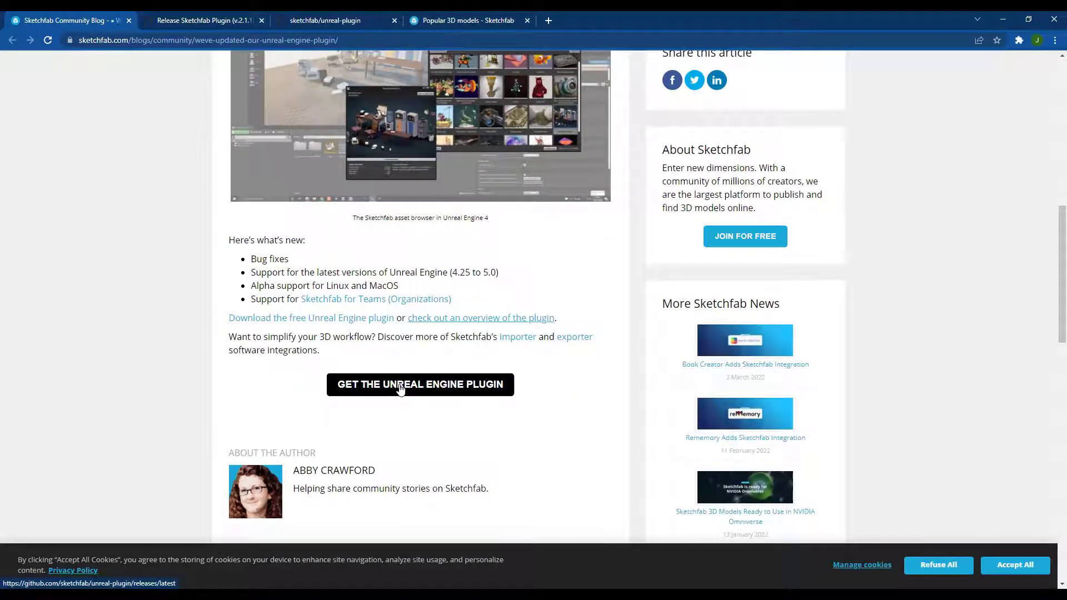
# - Reach the GitHub Sketchfab Plugin v2.1.1 release page and its Assets download list
pyautogui.click(420, 384)
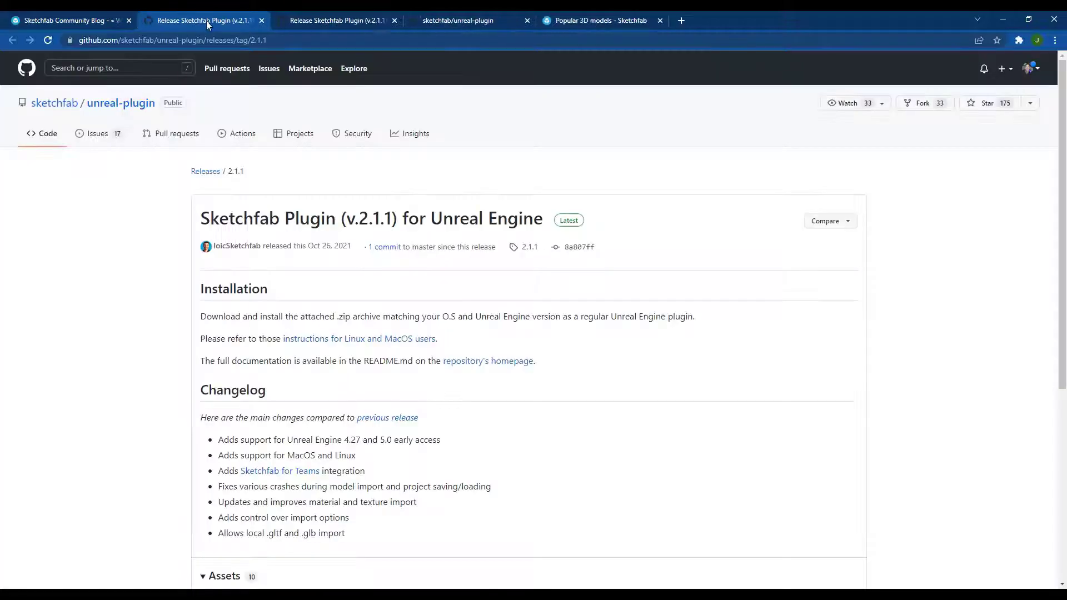
pyautogui.moveTo(366, 296)
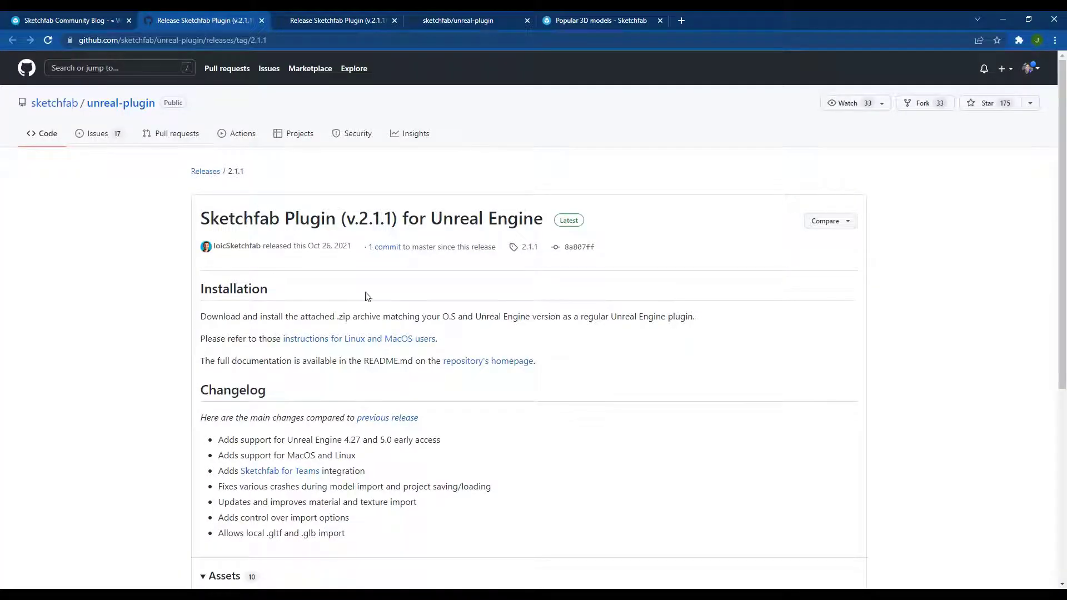
pyautogui.moveTo(298, 222)
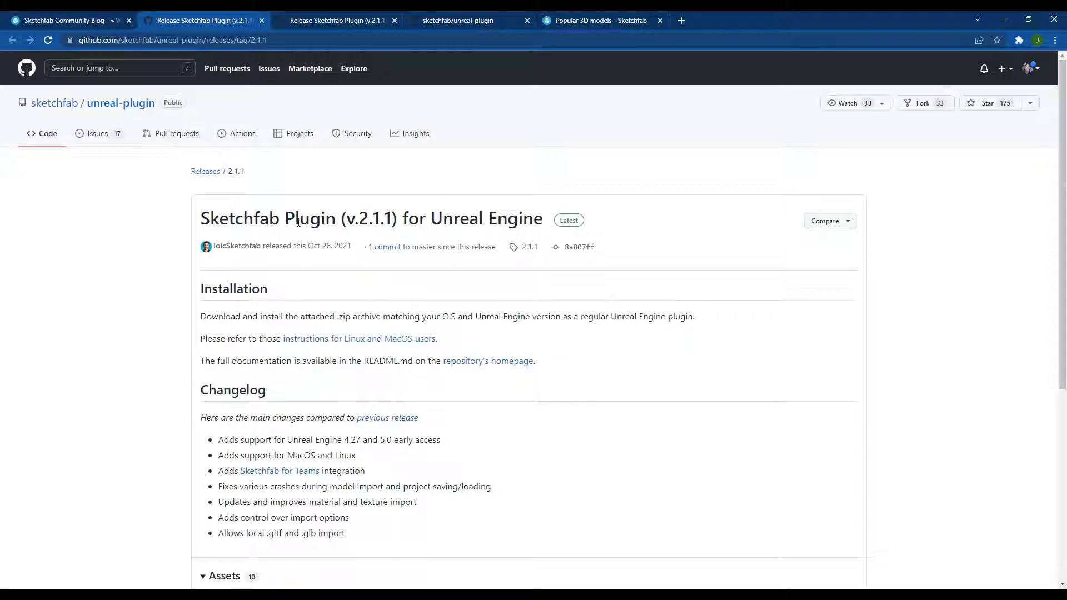
pyautogui.scroll(-3)
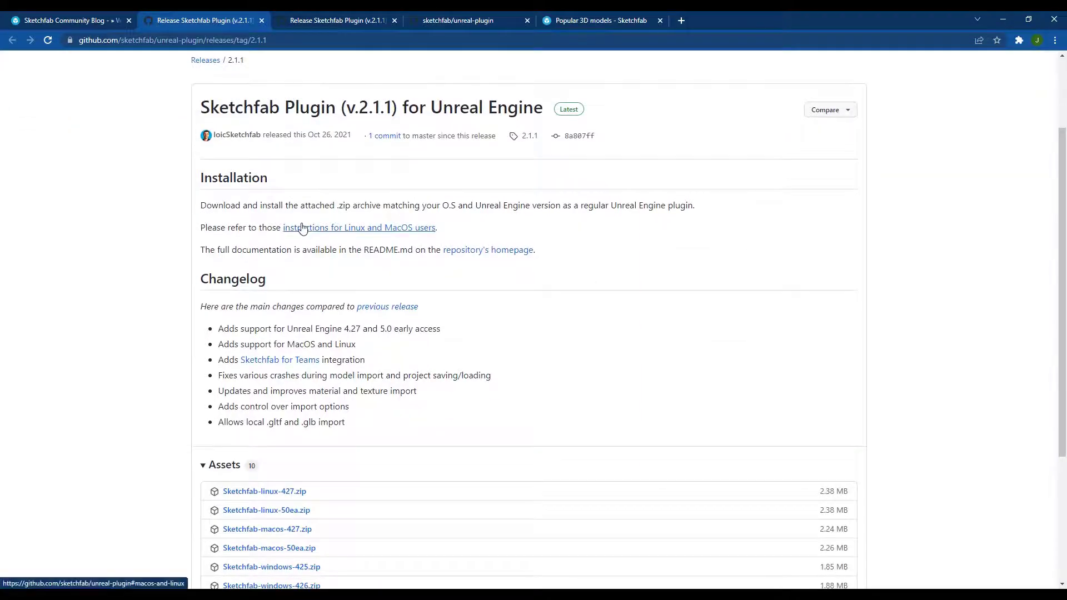
pyautogui.scroll(-3)
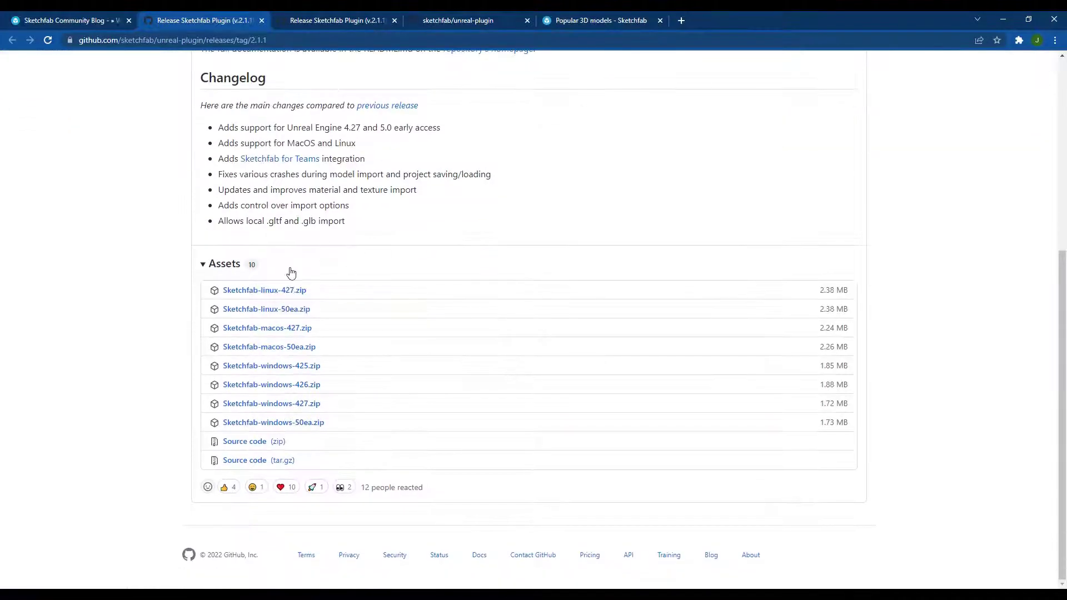
pyautogui.moveTo(285, 432)
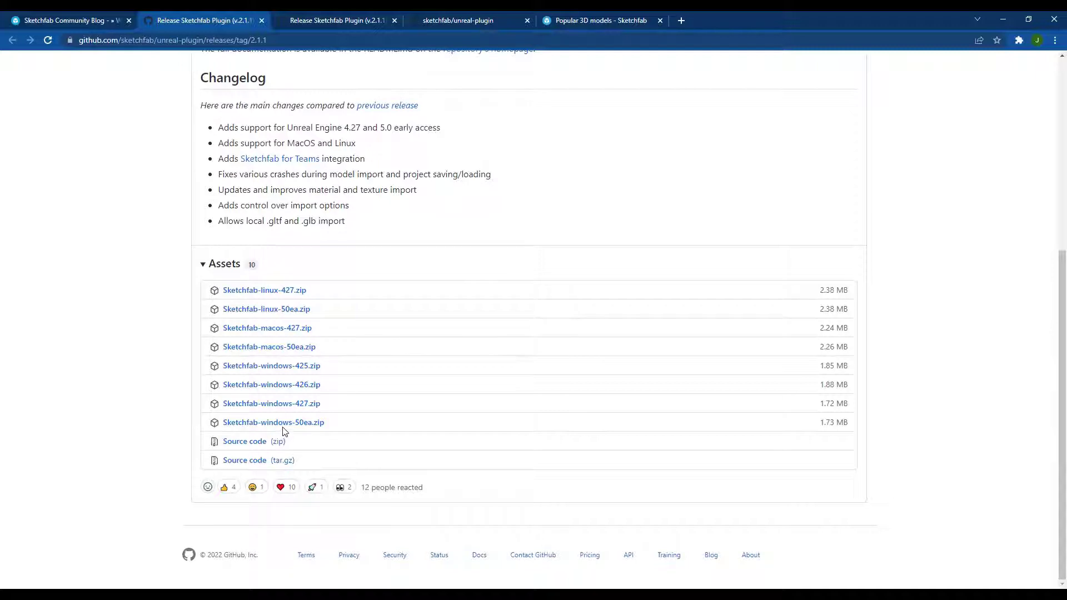
pyautogui.moveTo(281, 369)
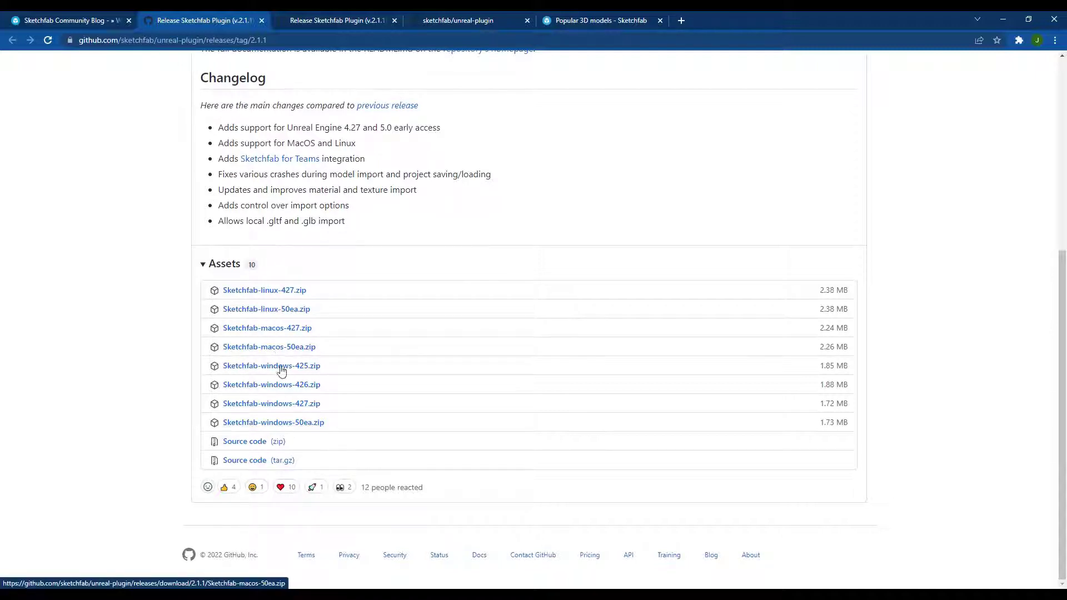
pyautogui.moveTo(271, 365)
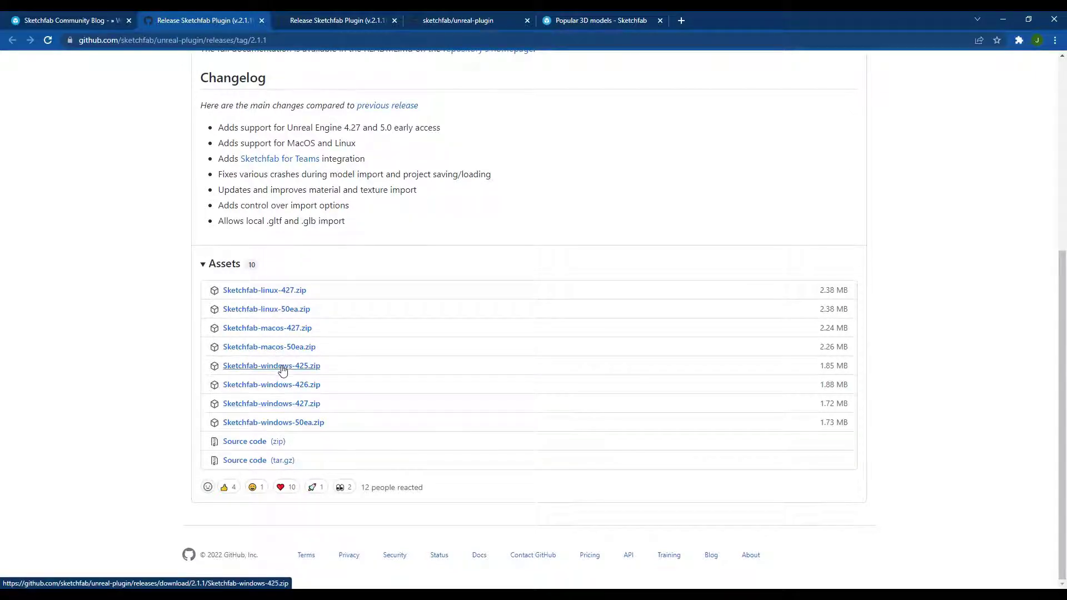
pyautogui.moveTo(274, 393)
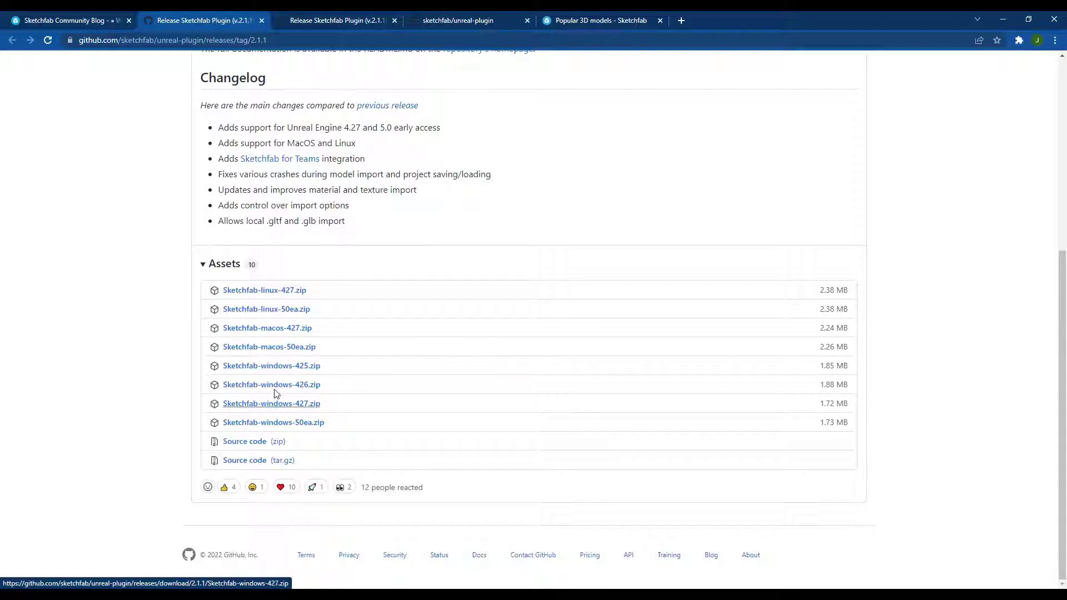
pyautogui.moveTo(271, 403)
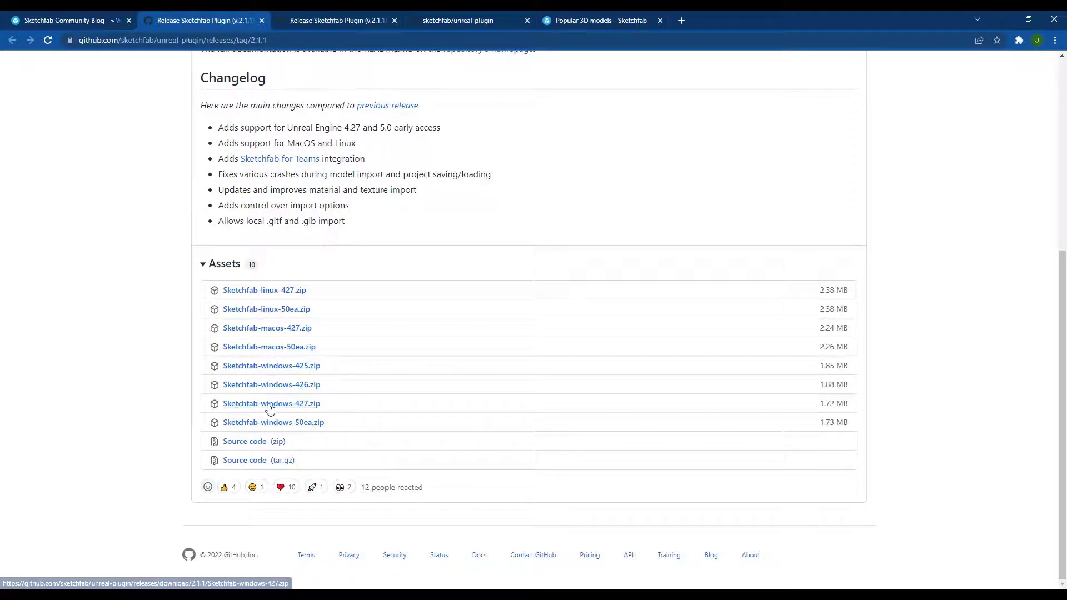
pyautogui.moveTo(273, 422)
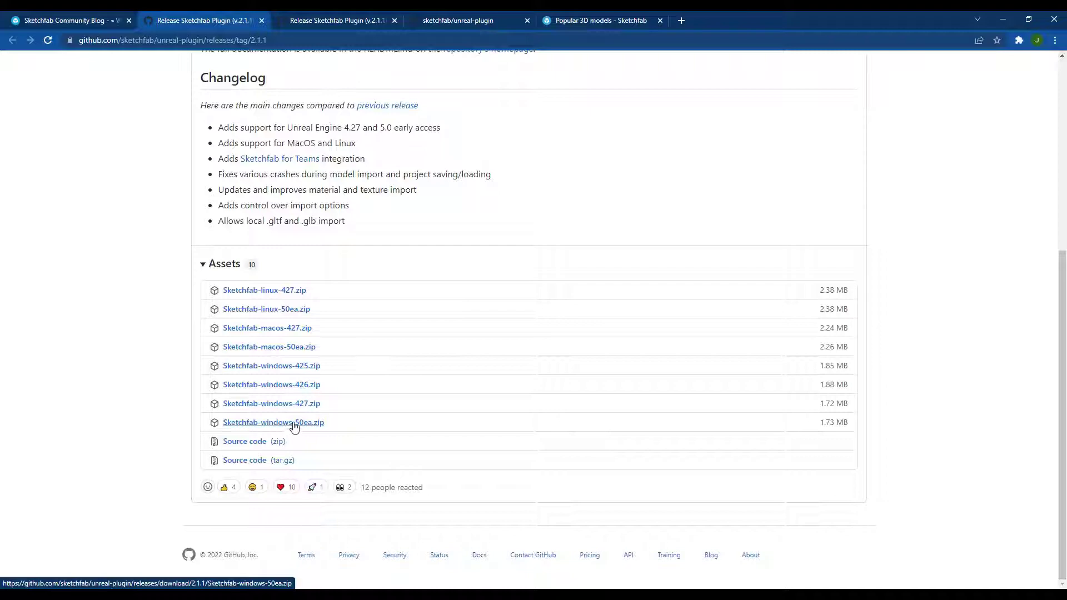
# - View the unreal-plugin README installation section with the Sketchfab-windows-427.zip downloaded
pyautogui.click(457, 20)
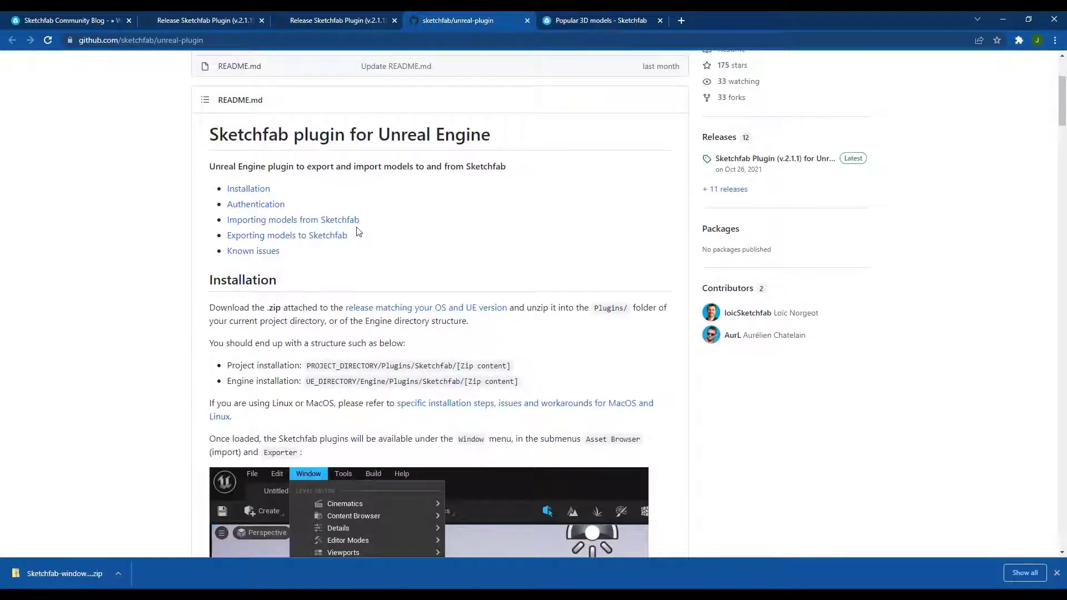
pyautogui.scroll(-3)
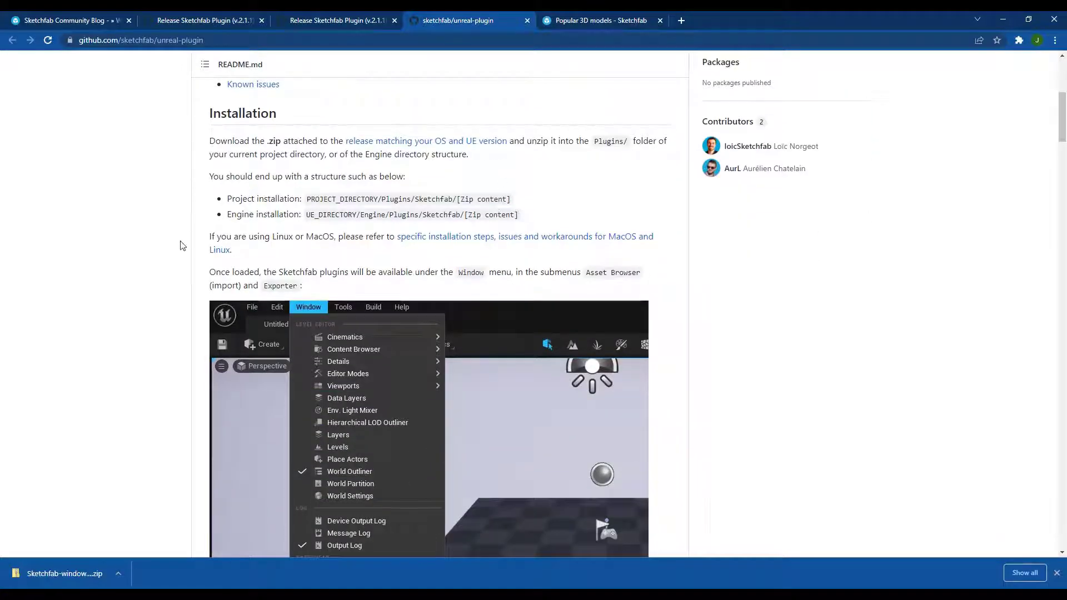
pyautogui.moveTo(265, 211)
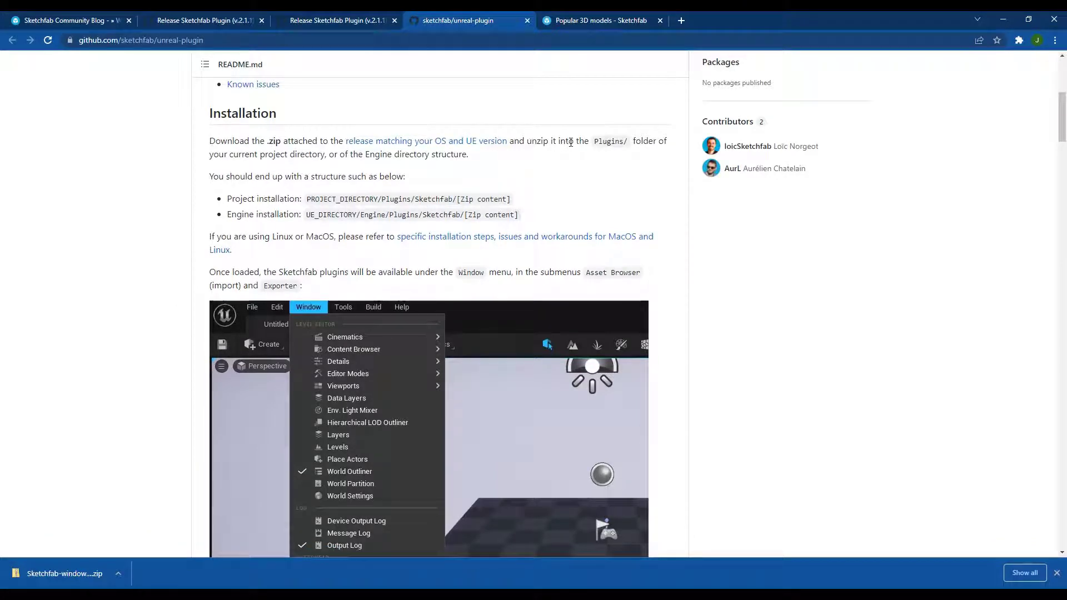
pyautogui.moveTo(329, 212)
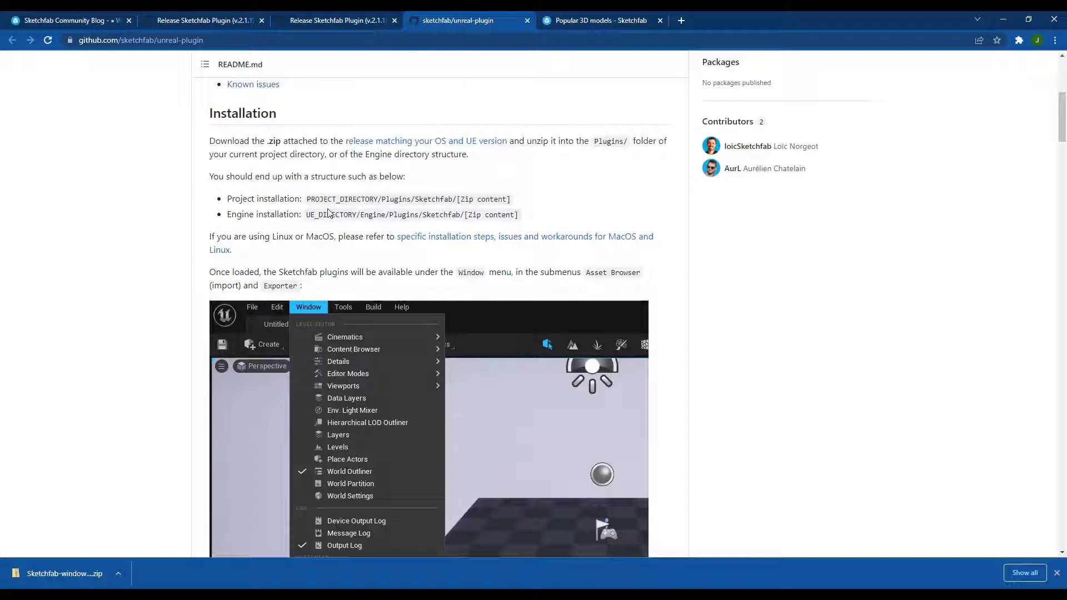
pyautogui.rightClick(338, 256)
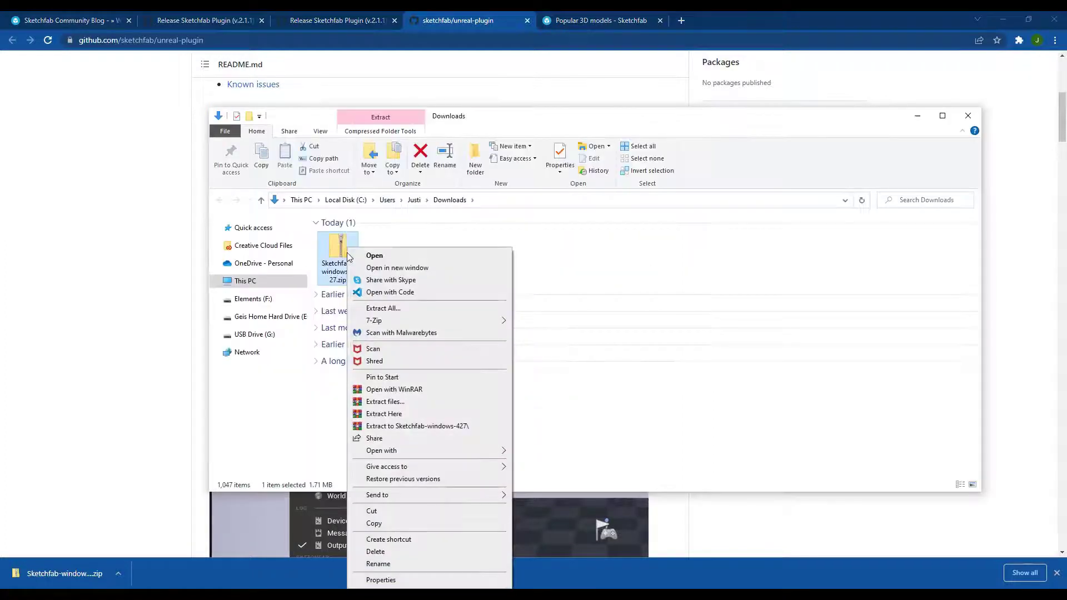
pyautogui.click(383, 308)
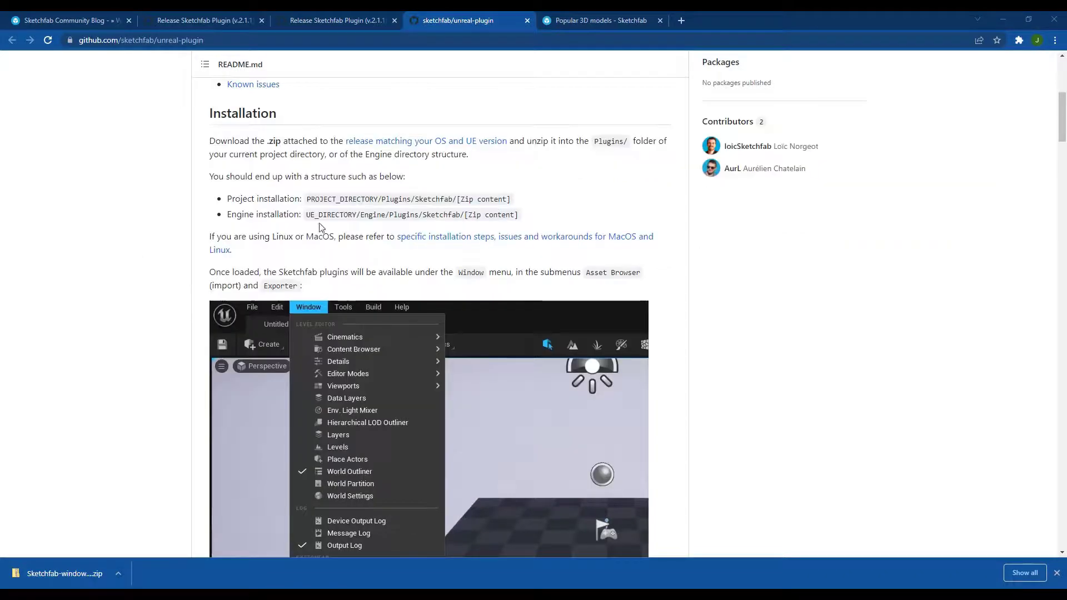
pyautogui.moveTo(331, 214)
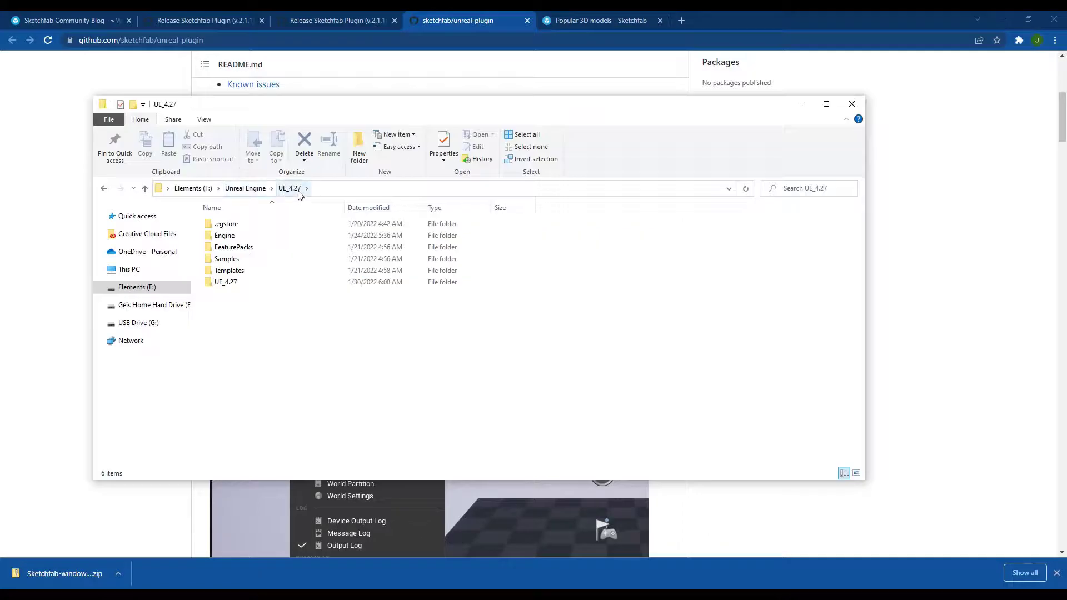
# - Select the Engine folder inside the UE_4.27 install directory in File Explorer
pyautogui.click(223, 235)
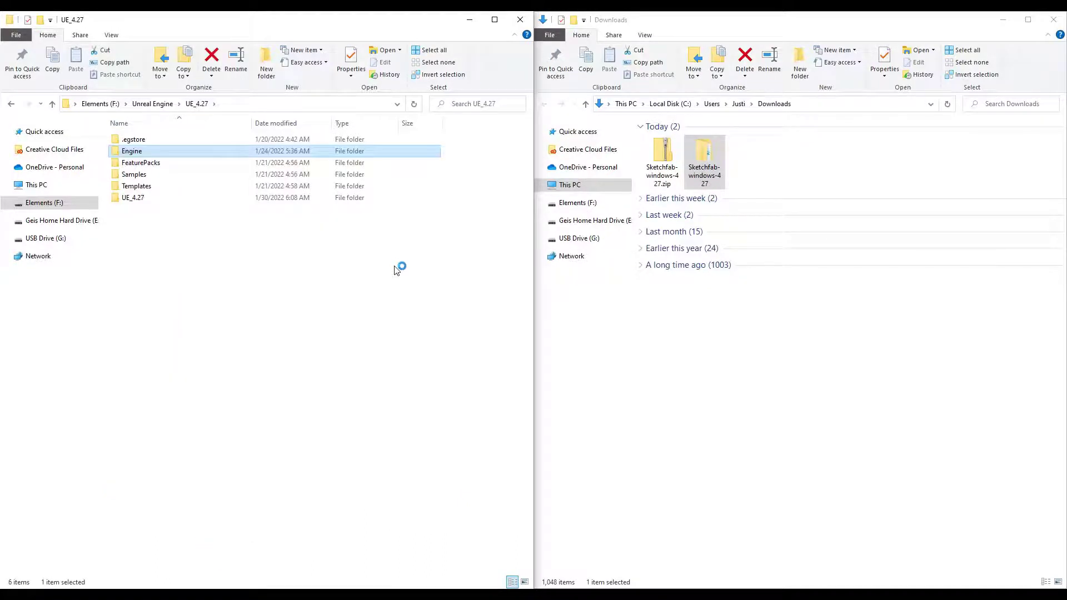
pyautogui.moveTo(455, 284)
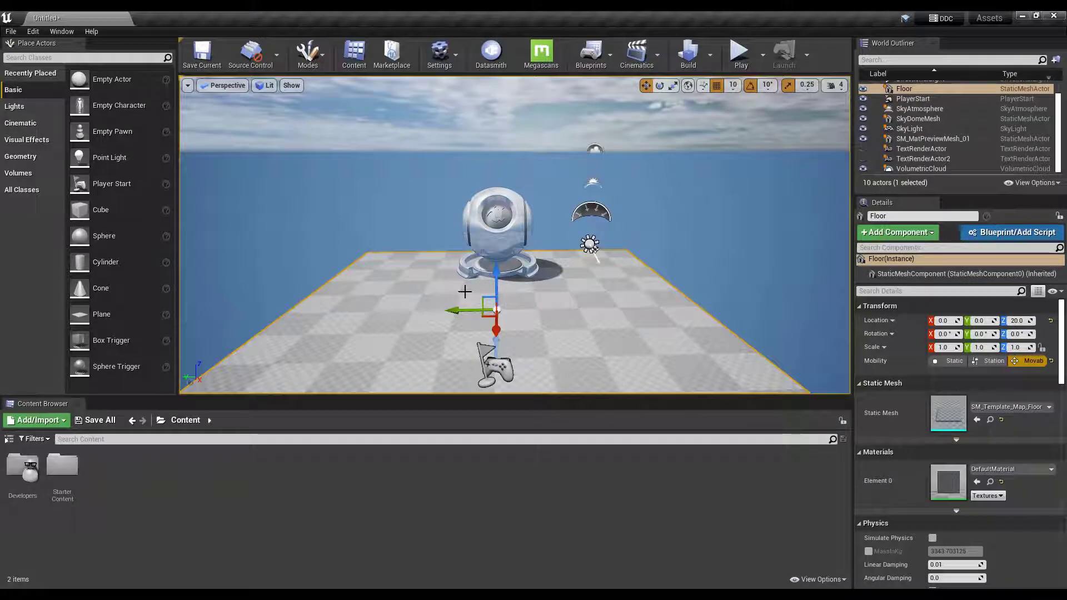
pyautogui.moveTo(489, 281)
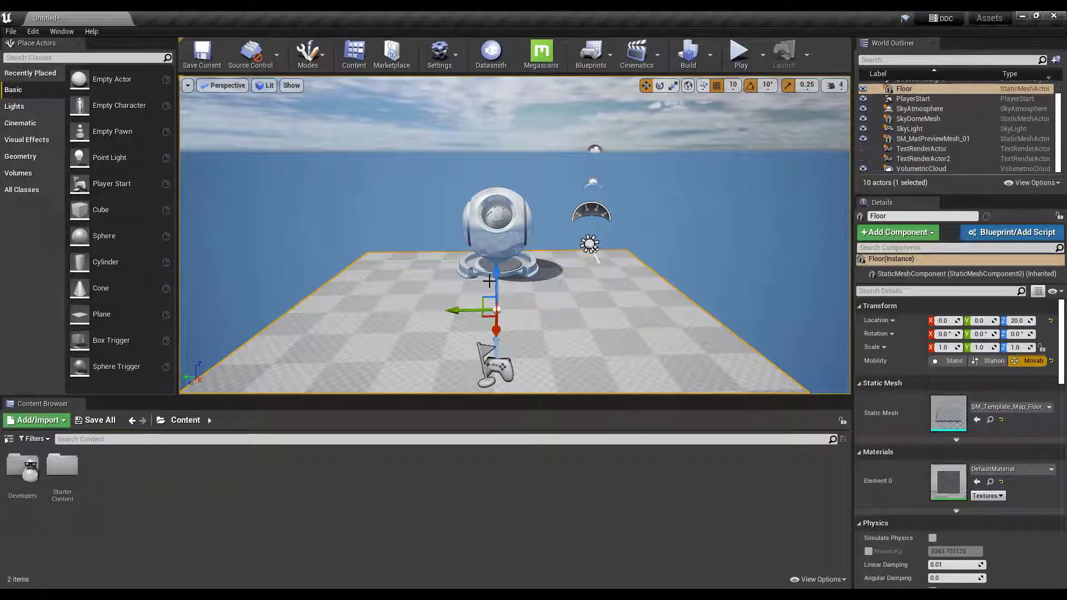
# - Launch the Sketchfab Asset Browser from Window > Sketchfab, showing staff-picked models
pyautogui.click(61, 31)
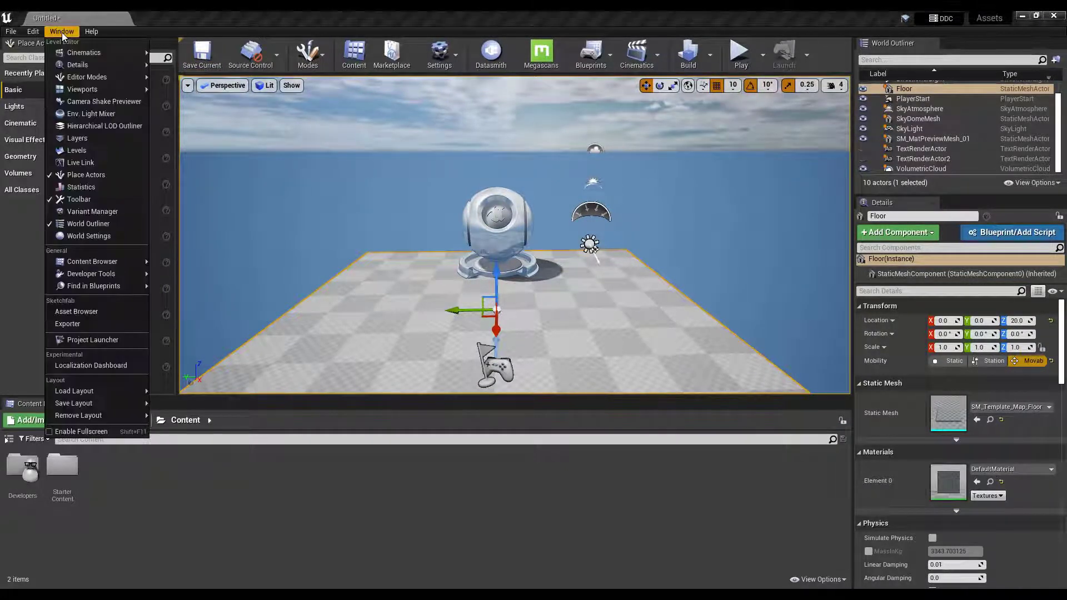
pyautogui.moveTo(77, 311)
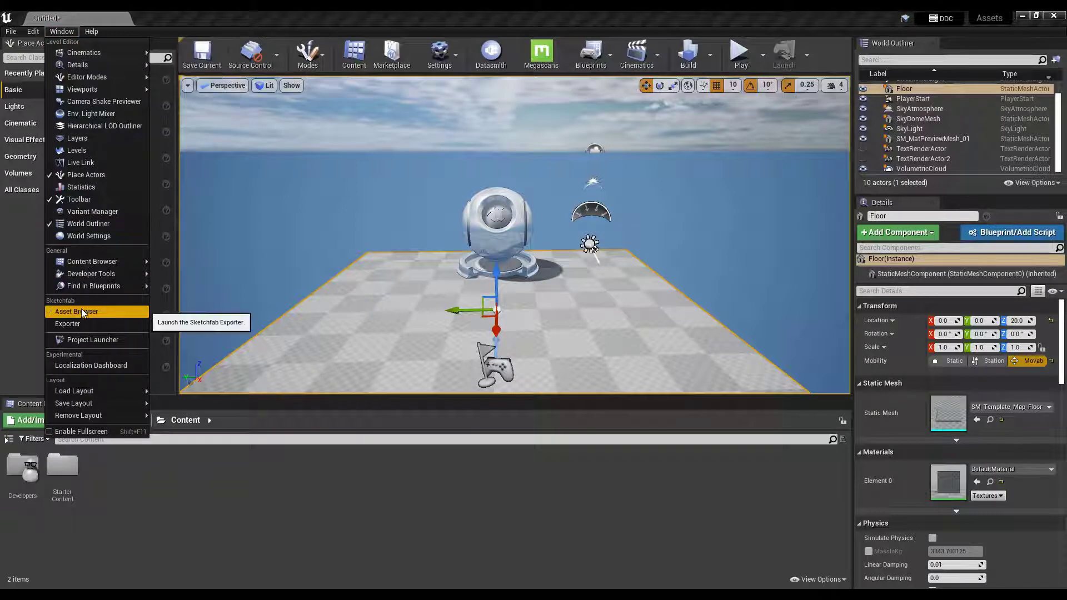
pyautogui.click(76, 311)
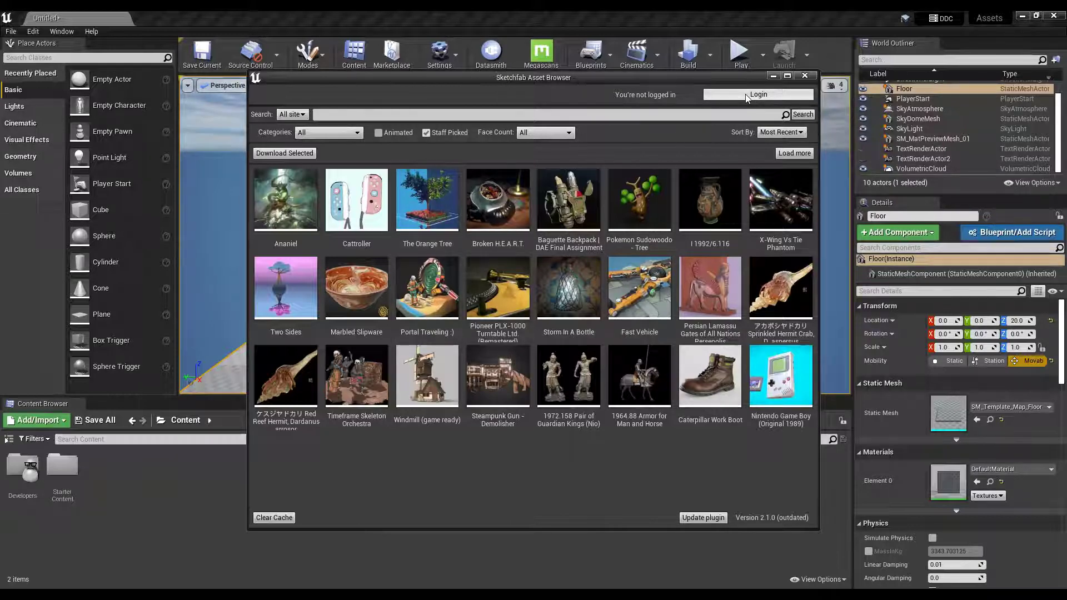
# - Log in to the Sketchfab account and browse further down the staff-picked model grid
pyautogui.click(757, 93)
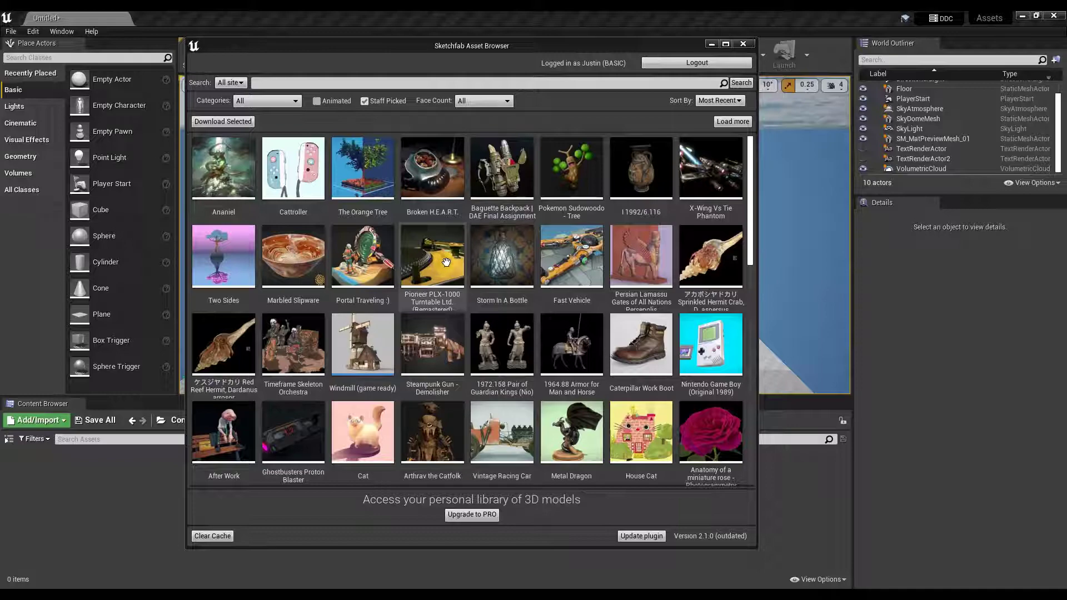
pyautogui.scroll(-3)
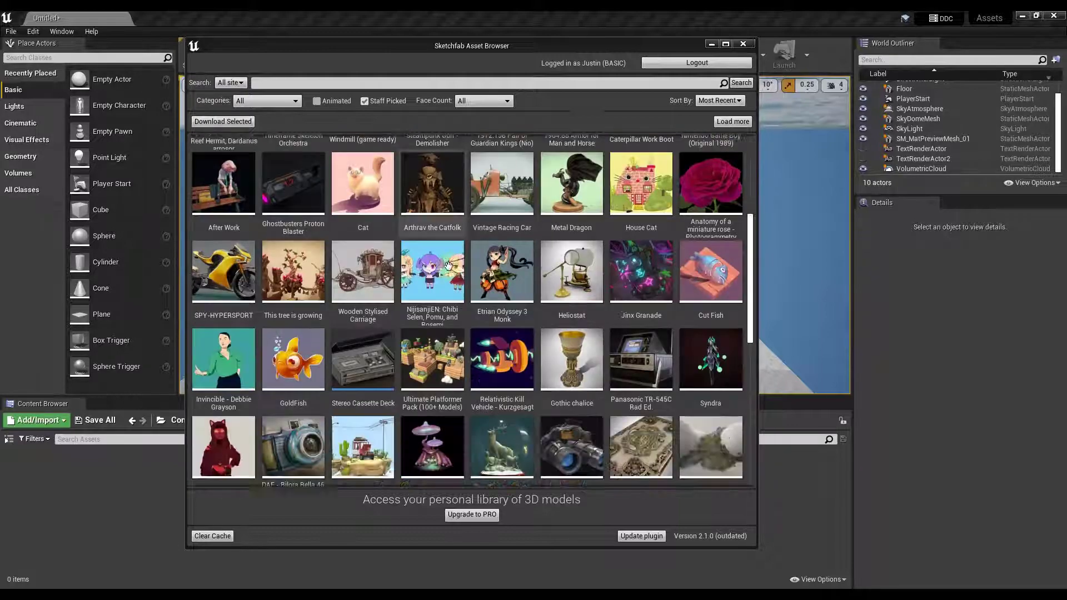
pyautogui.scroll(-3)
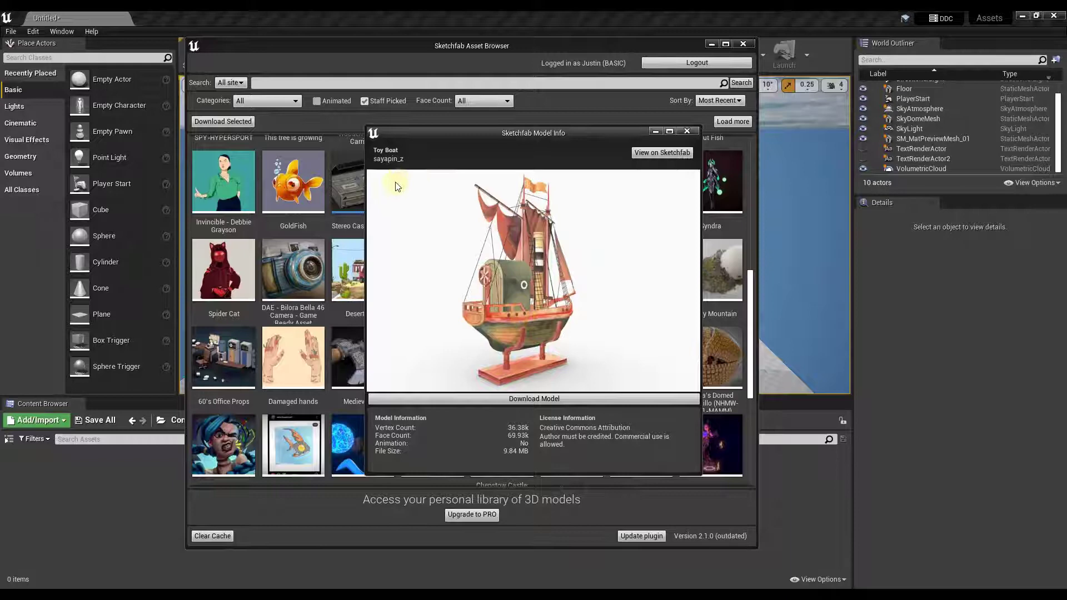
pyautogui.moveTo(523, 455)
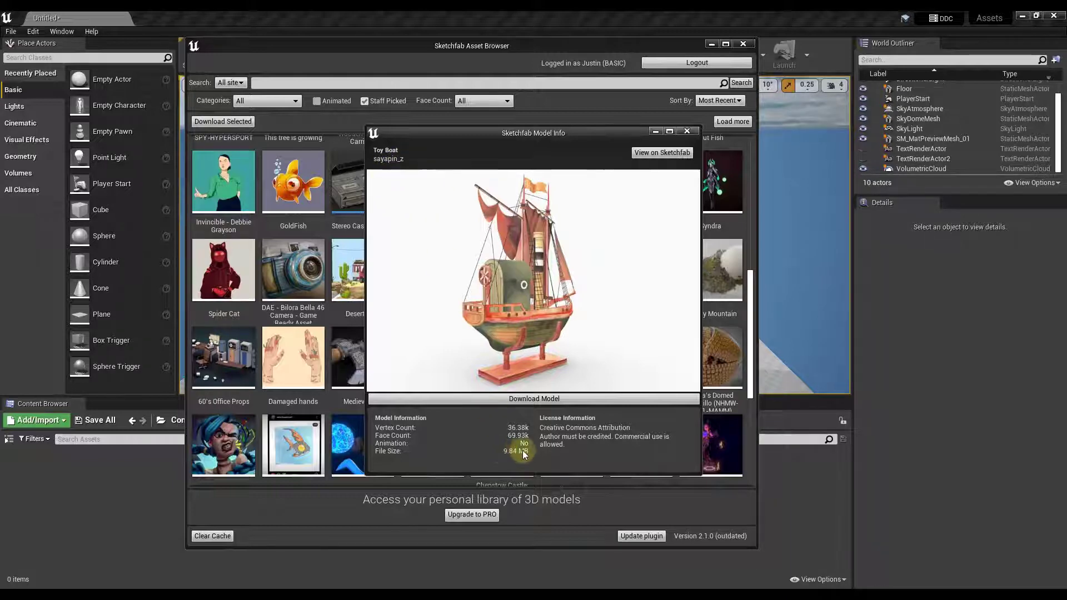
pyautogui.moveTo(564, 451)
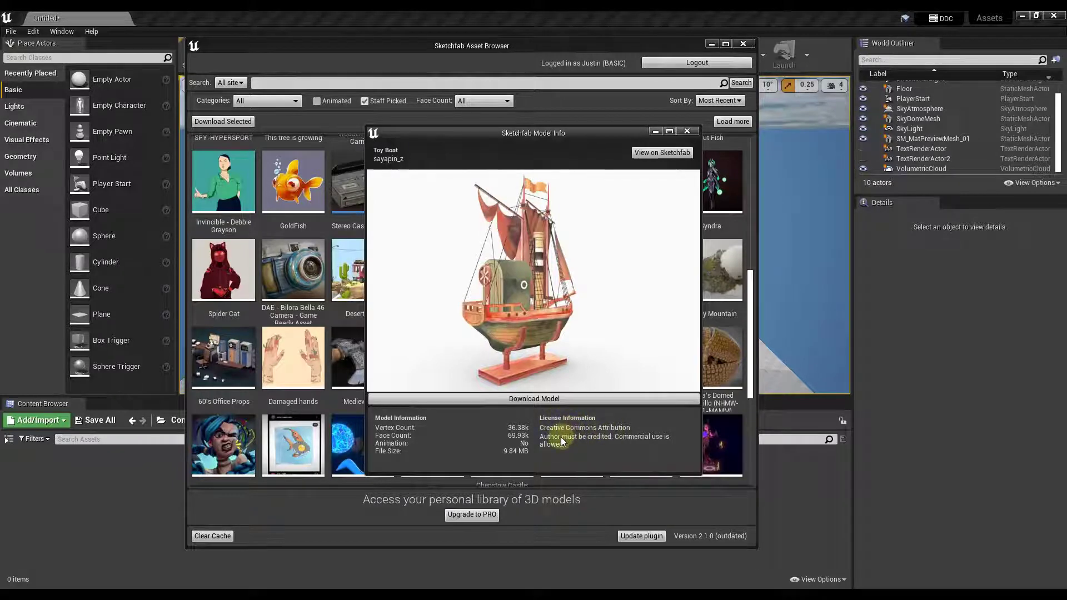
pyautogui.moveTo(554, 451)
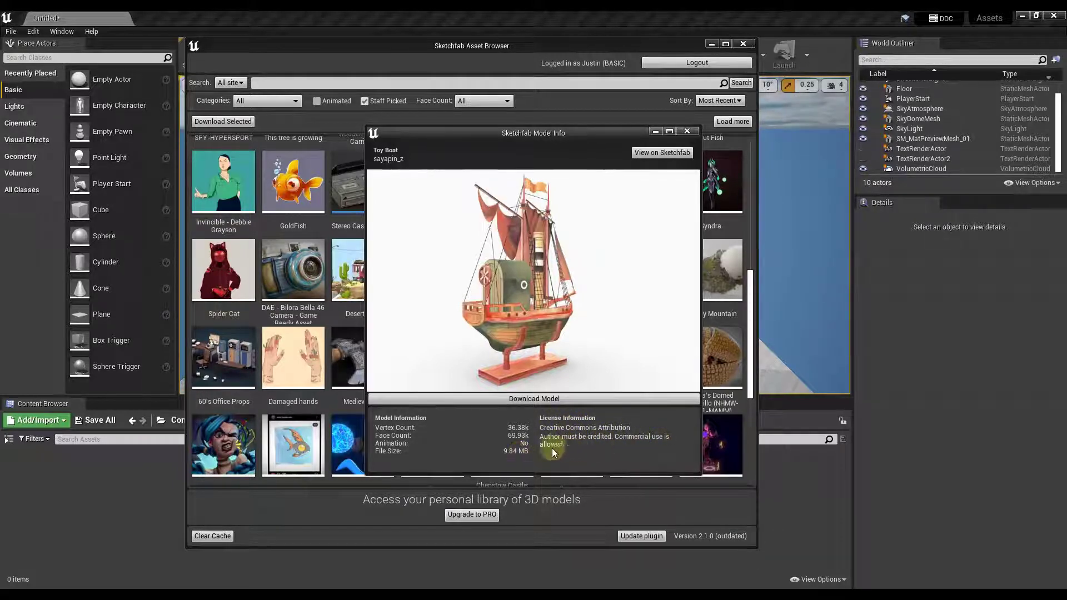
pyautogui.moveTo(439, 169)
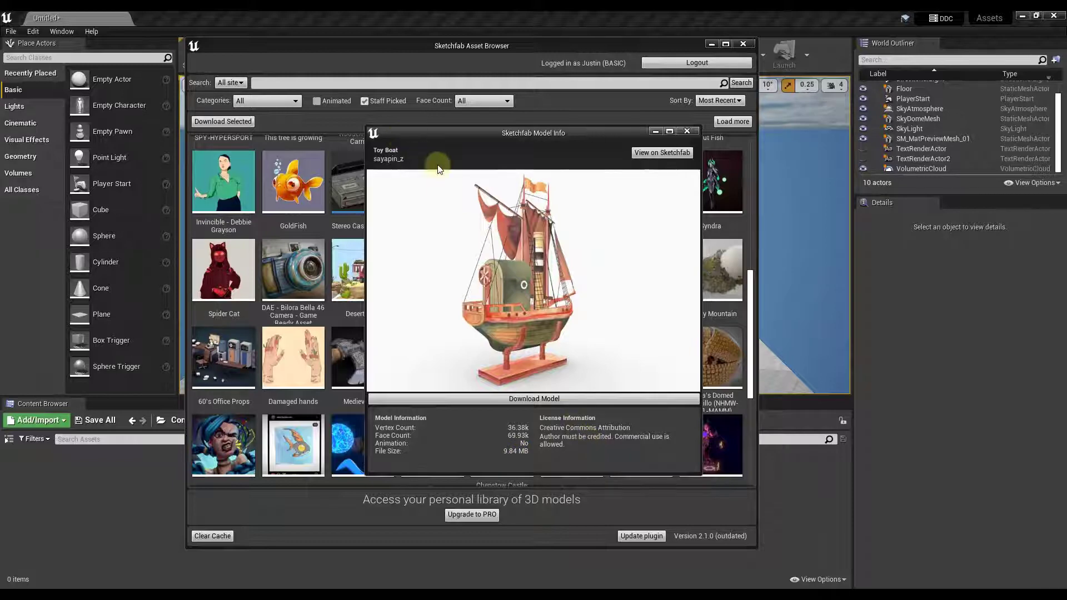
pyautogui.moveTo(377, 154)
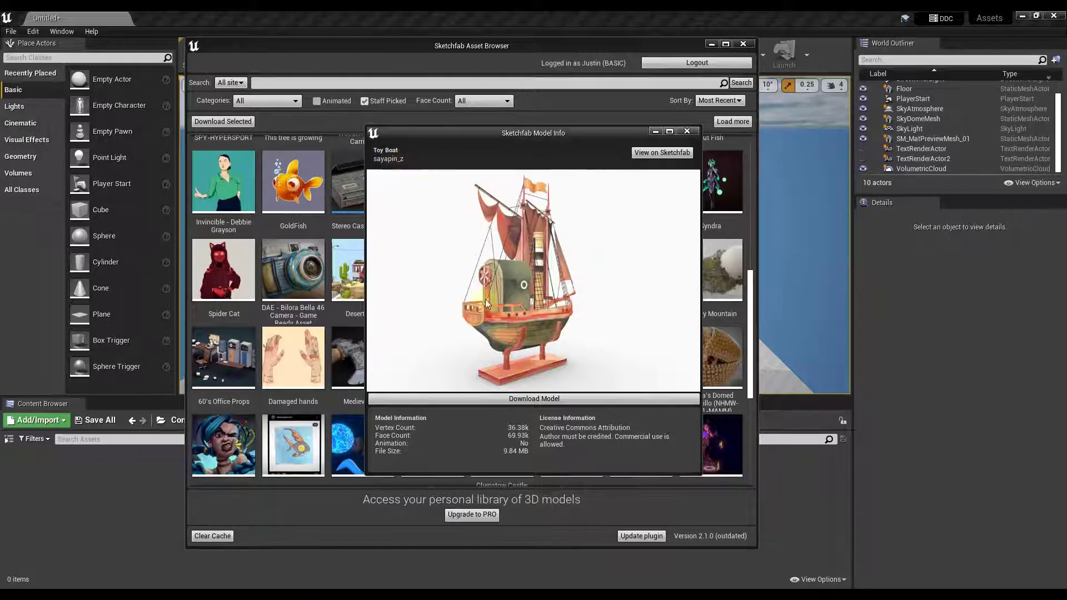
pyautogui.moveTo(571, 452)
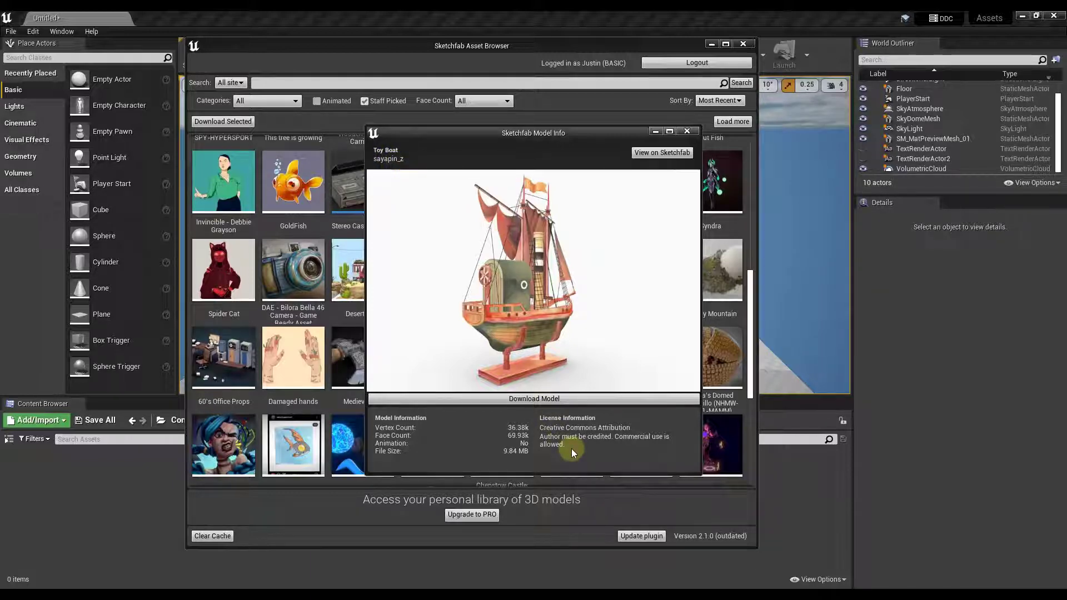
pyautogui.moveTo(538, 284)
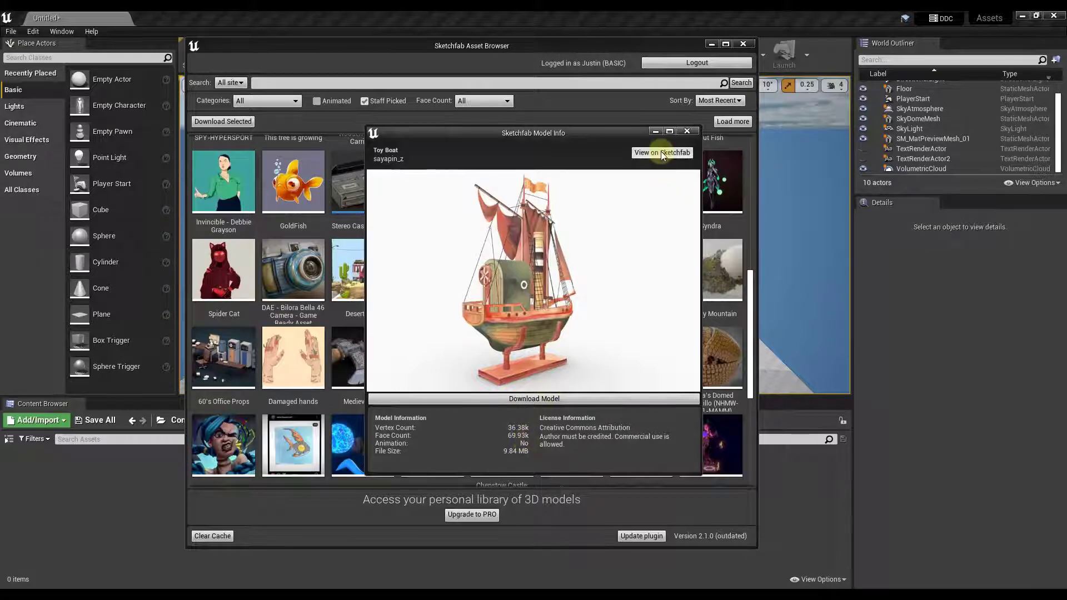
pyautogui.moveTo(540, 398)
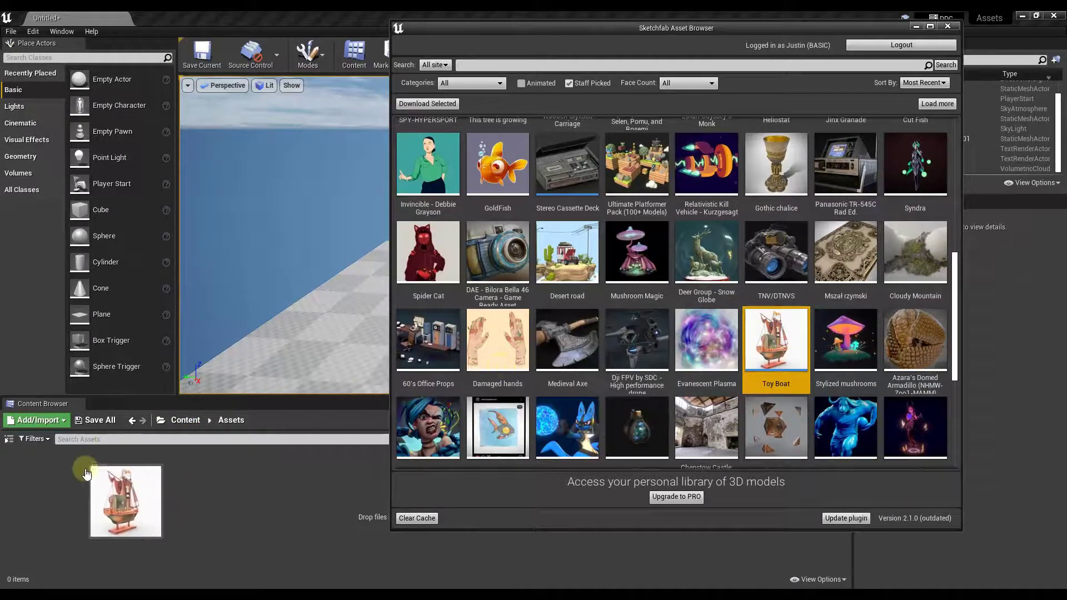
# - Drop the Toy Boat thumbnail into Content > Assets, bringing up its GLTF Import Options
pyautogui.click(427, 103)
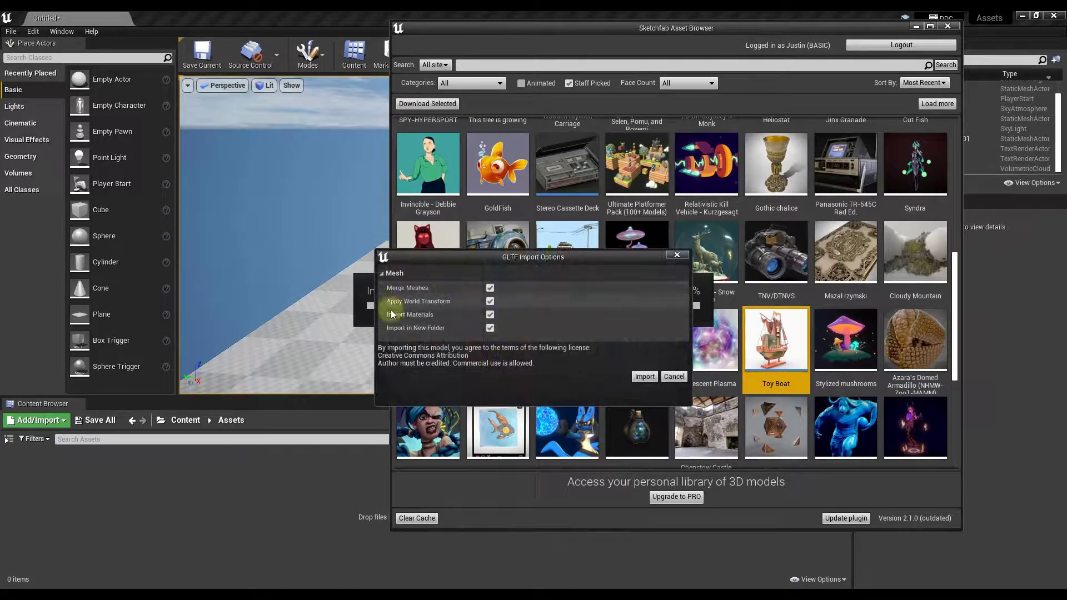
pyautogui.moveTo(419, 301)
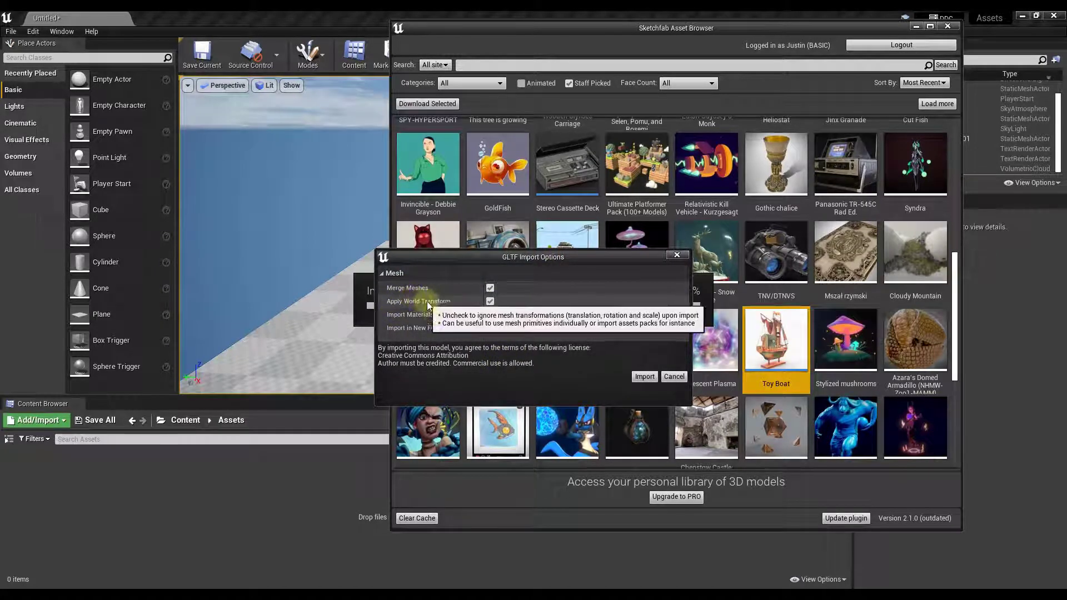
pyautogui.moveTo(435, 343)
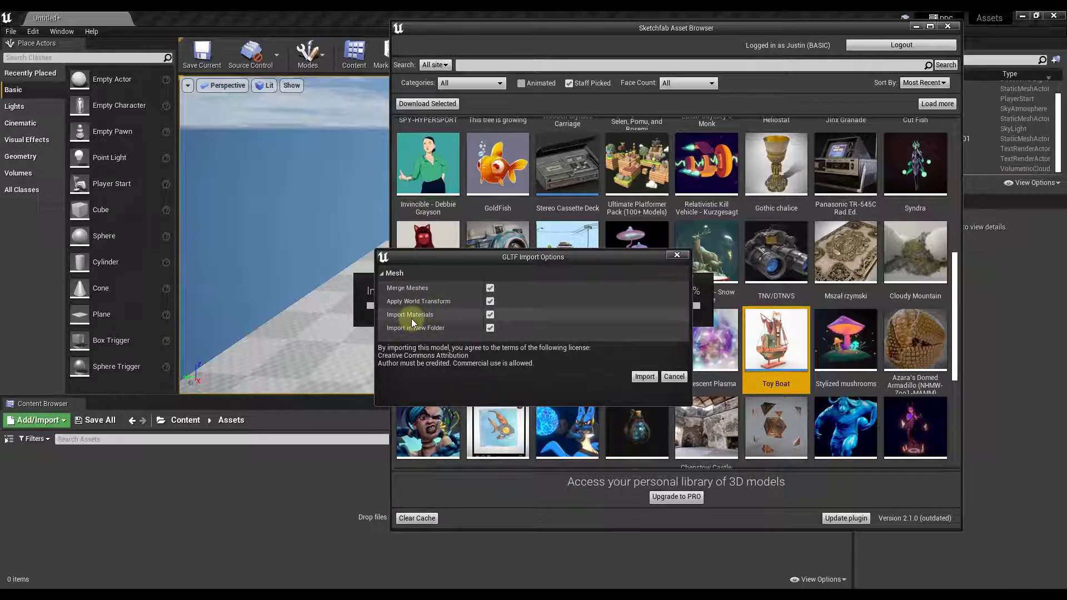
pyautogui.moveTo(414, 326)
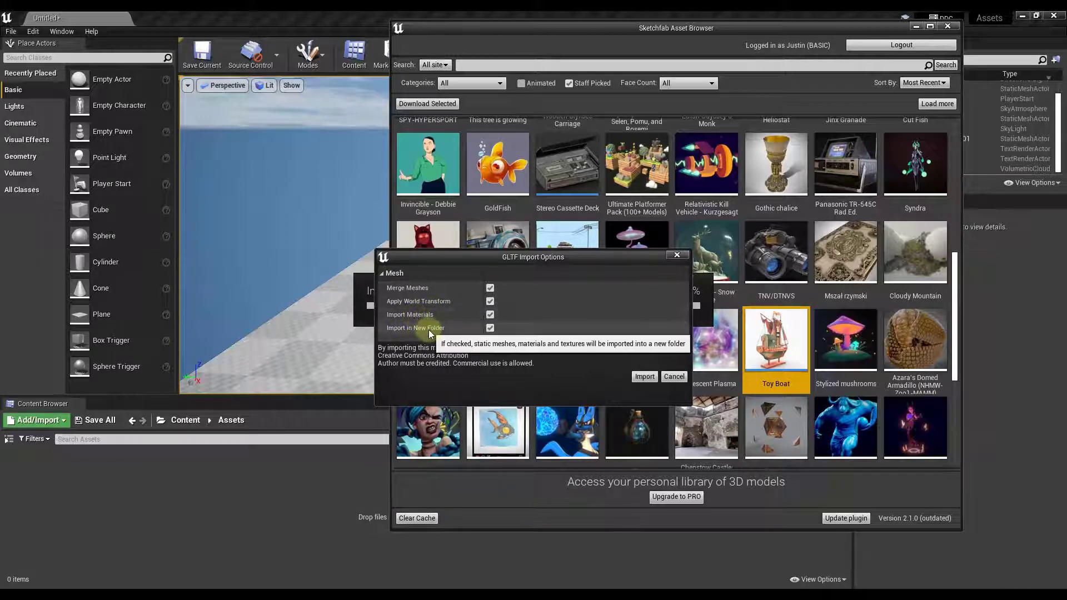
pyautogui.moveTo(503, 272)
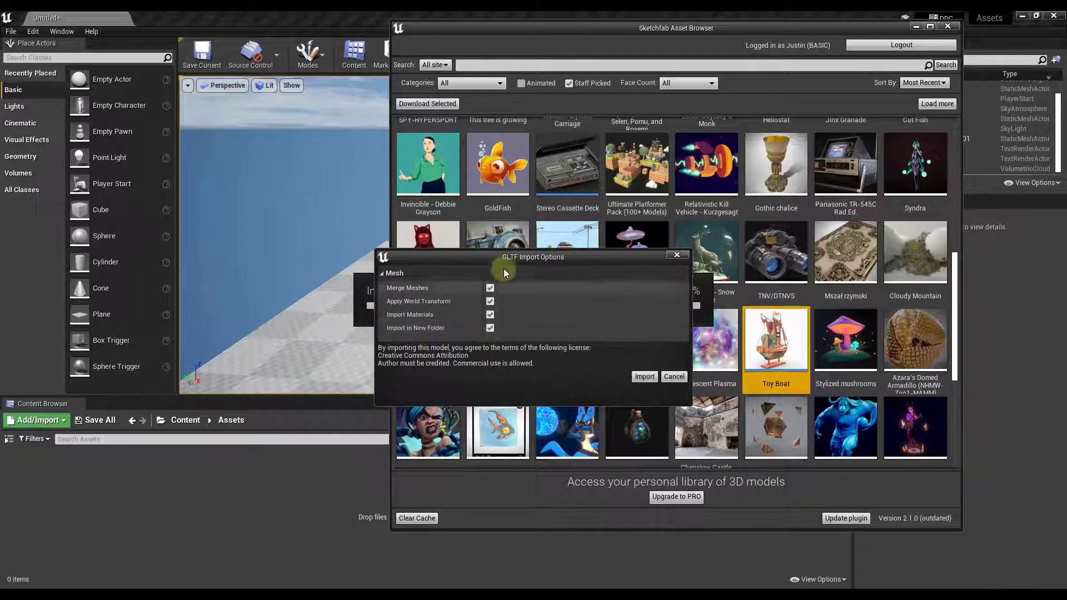
pyautogui.moveTo(490, 326)
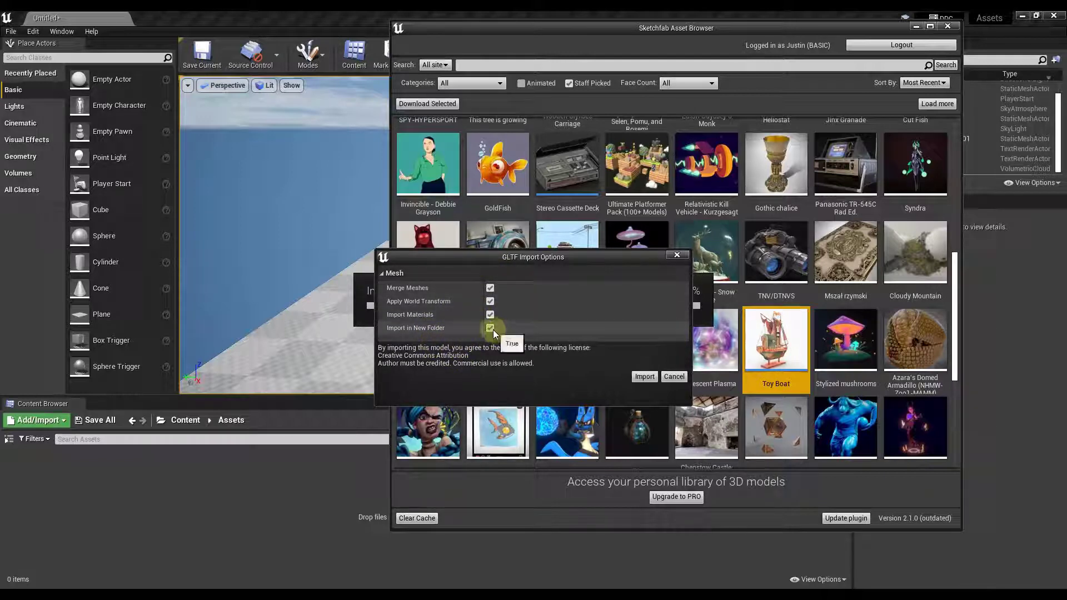
pyautogui.moveTo(96, 464)
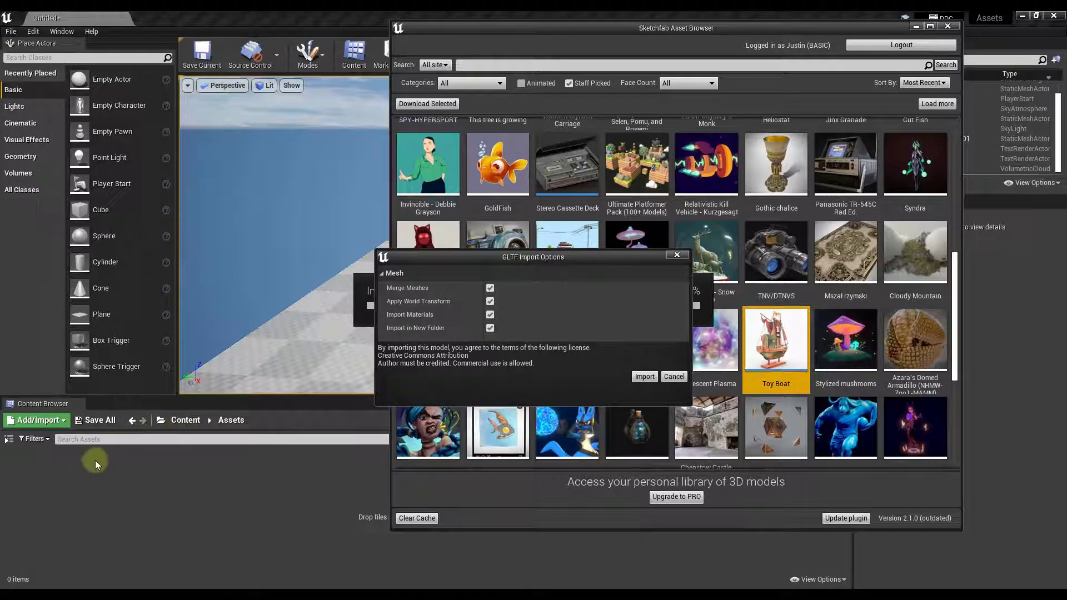
pyautogui.moveTo(74, 481)
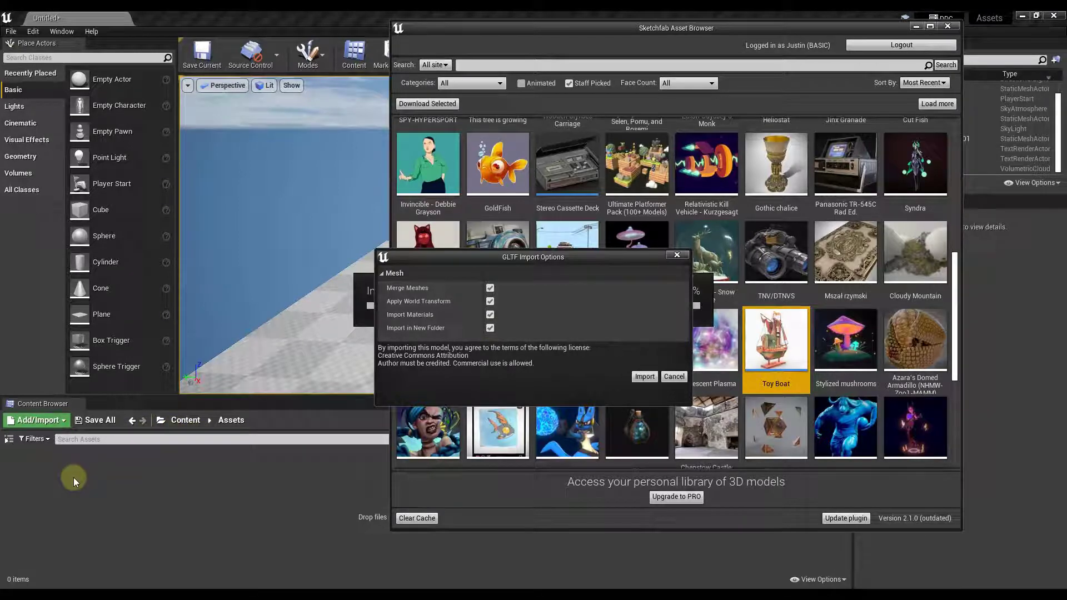
# - Import the Toy Boat with all GLTF options into a Toy_Boat folder, then close the asset browser
pyautogui.click(643, 377)
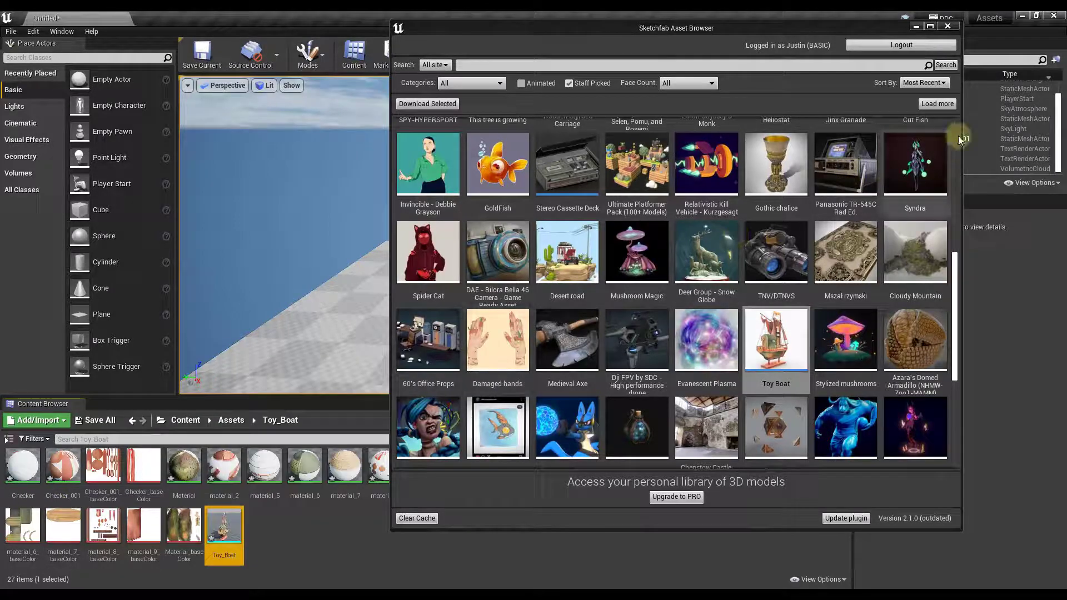
pyautogui.click(946, 26)
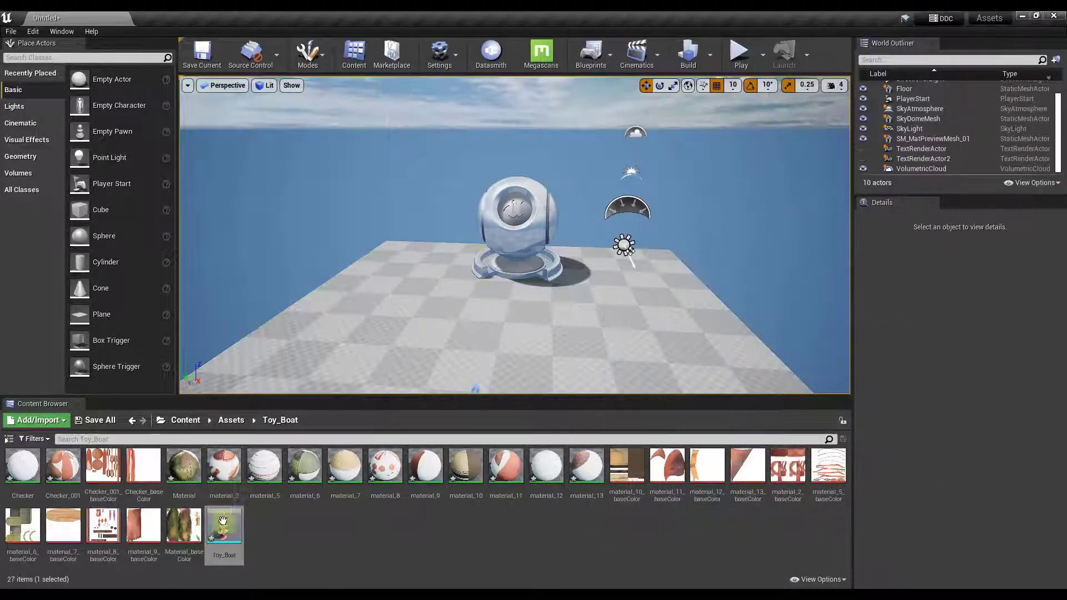